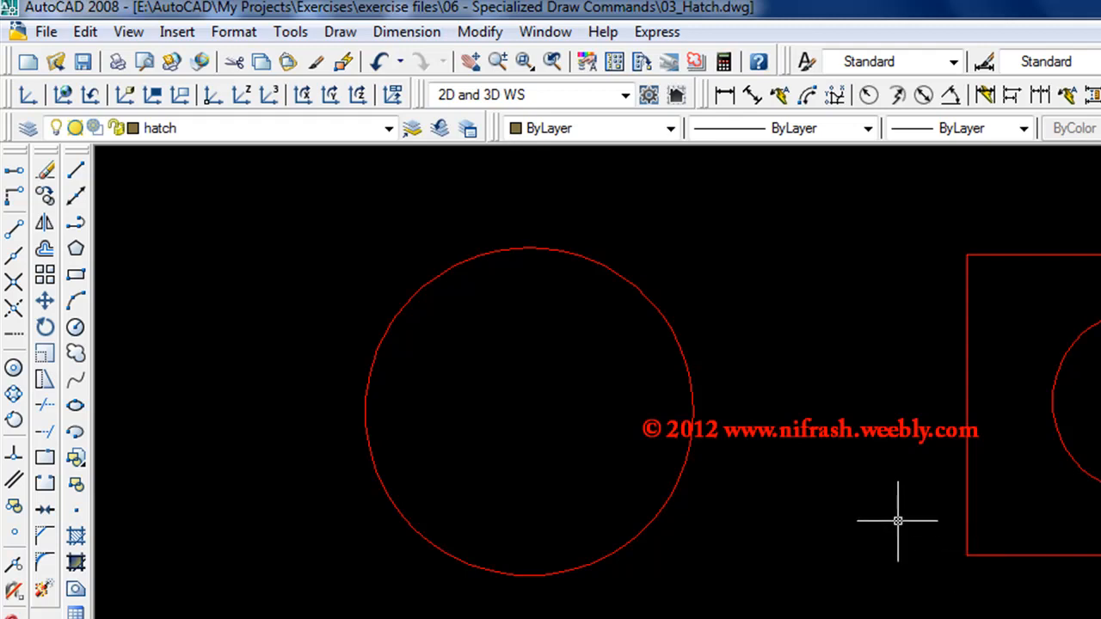
pyautogui.moveTo(895, 517)
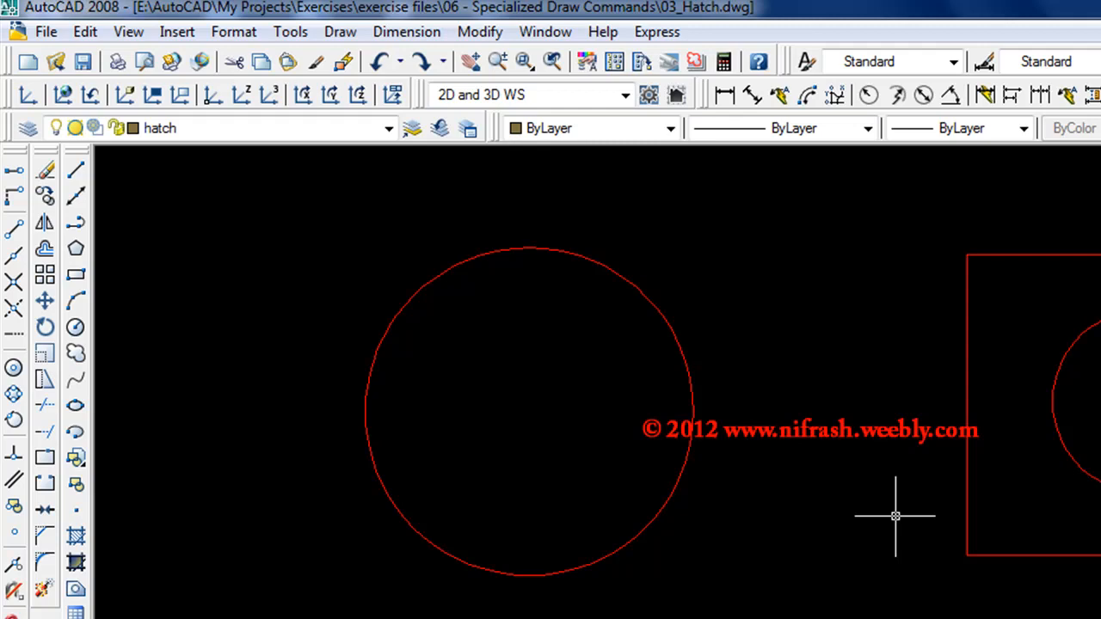
pyautogui.moveTo(892, 508)
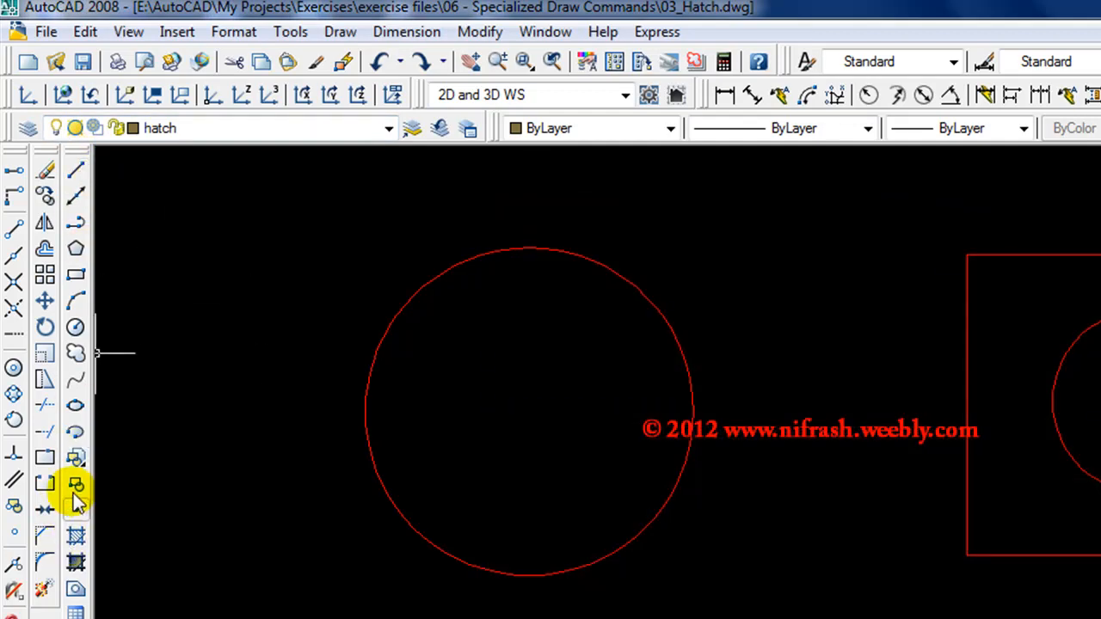
pyautogui.moveTo(76, 537)
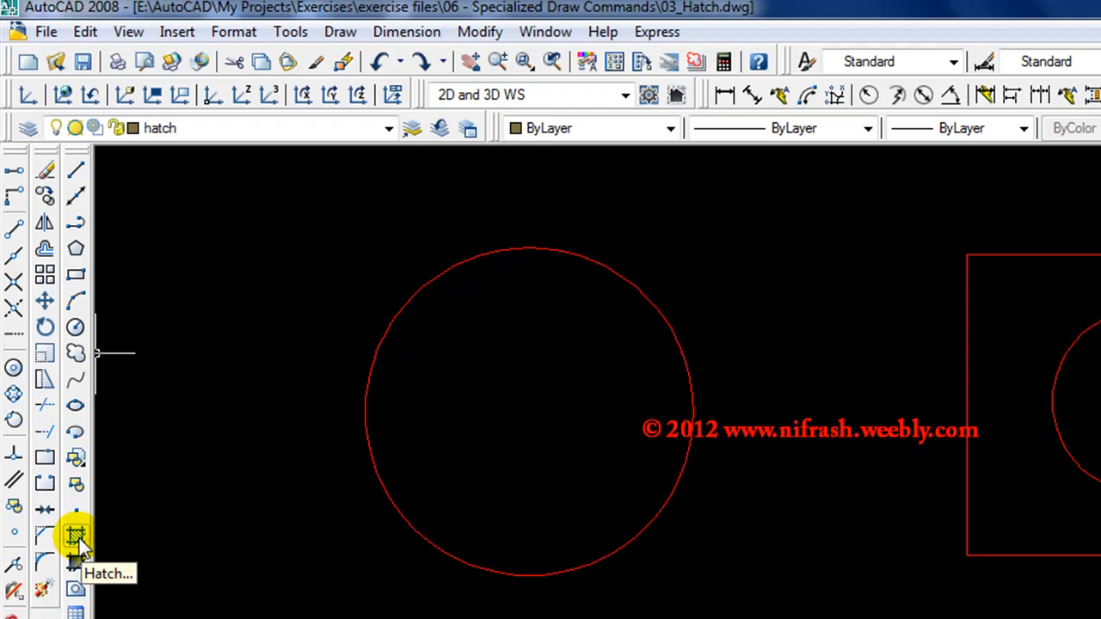
# Open the Hatch and Gradient dialog from the Draw toolbar.
pyautogui.click(75, 537)
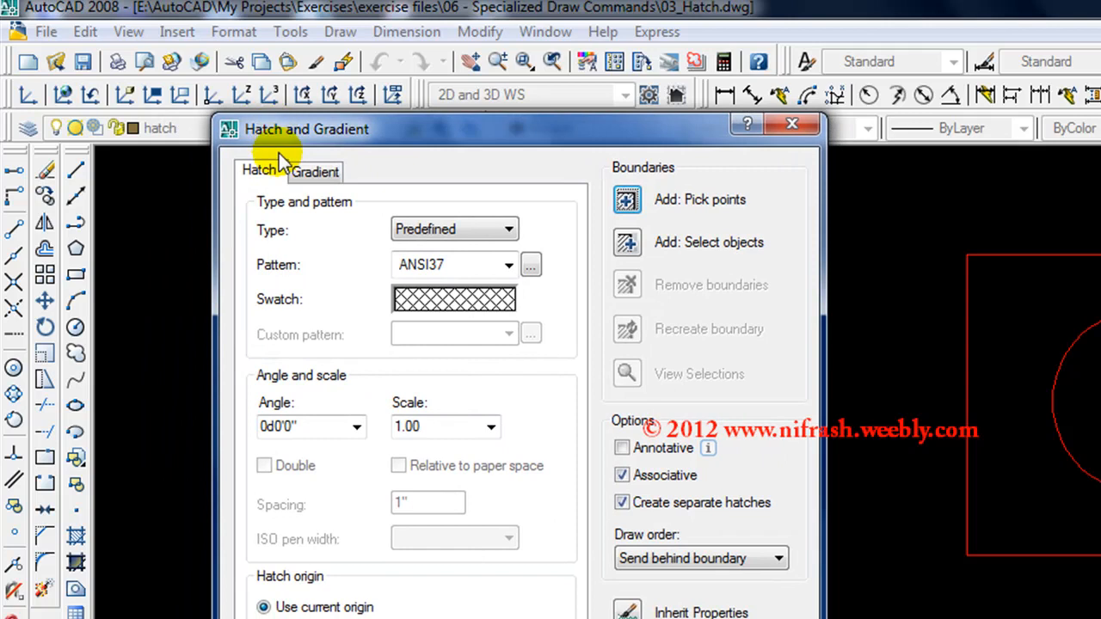
pyautogui.moveTo(361, 138)
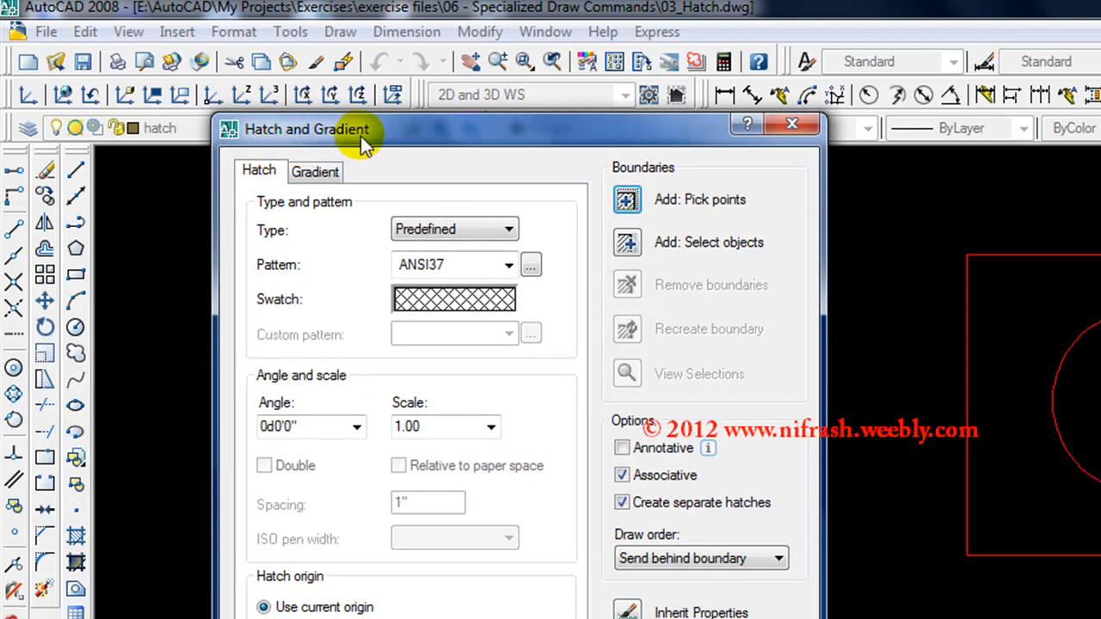
pyautogui.moveTo(307, 129); pyautogui.dragTo(348, 131)
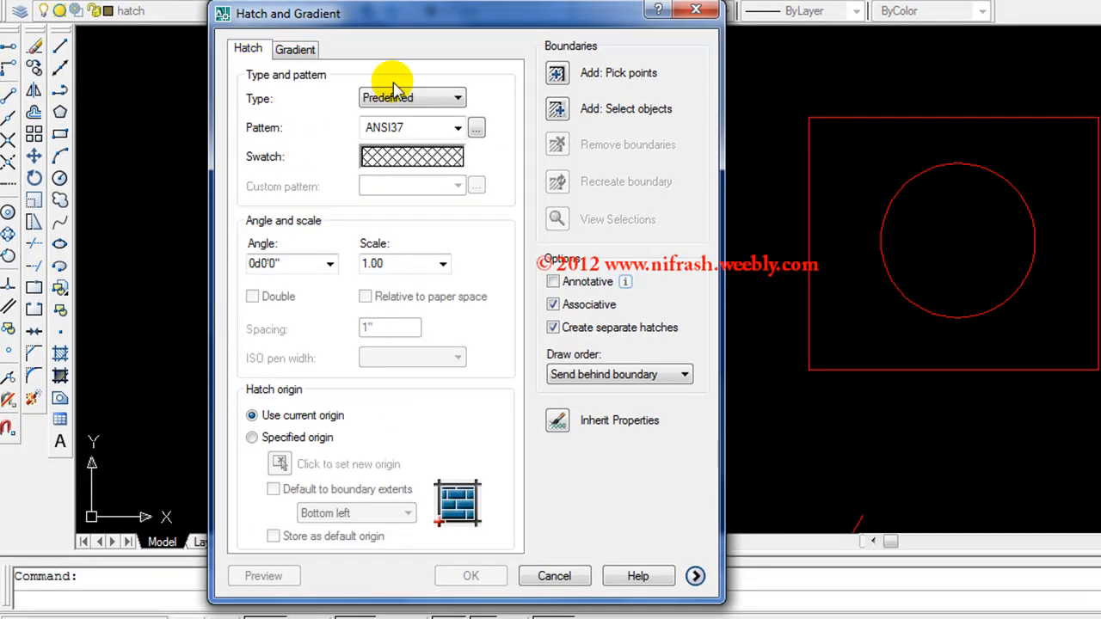
pyautogui.moveTo(504, 172)
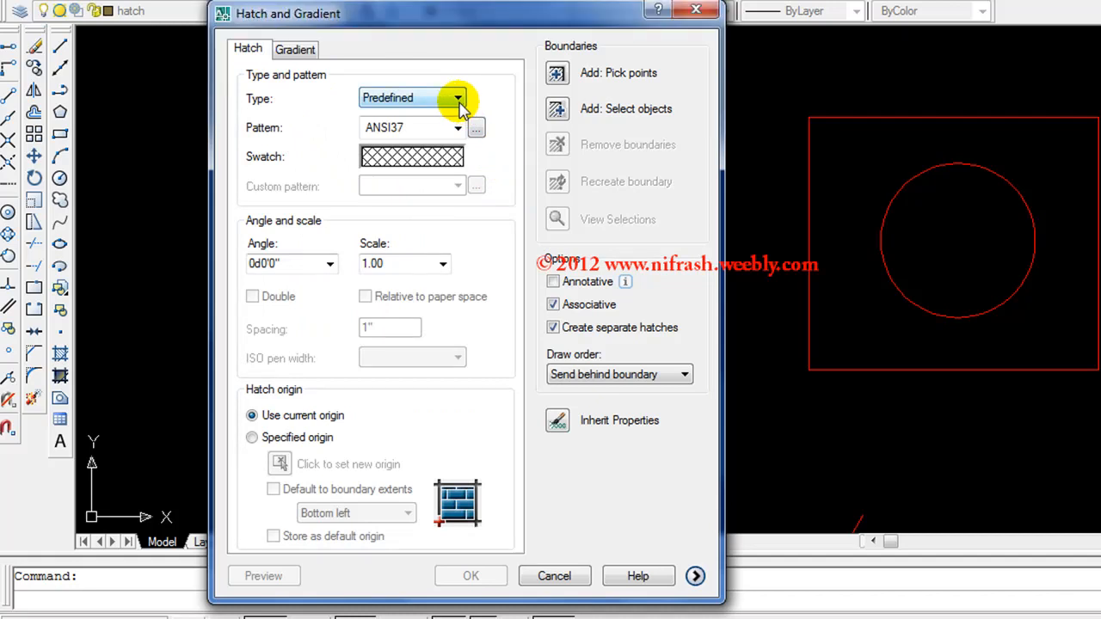
pyautogui.moveTo(395, 107)
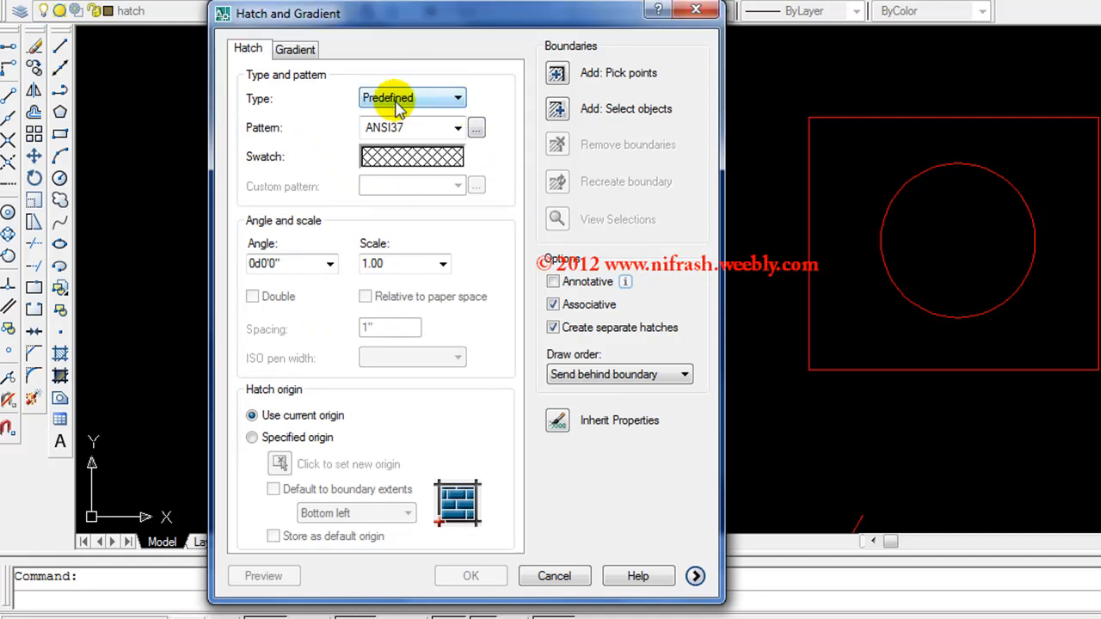
# Keep the Predefined type and switch the pattern from ANSI37 to HONEY.
pyautogui.click(457, 97)
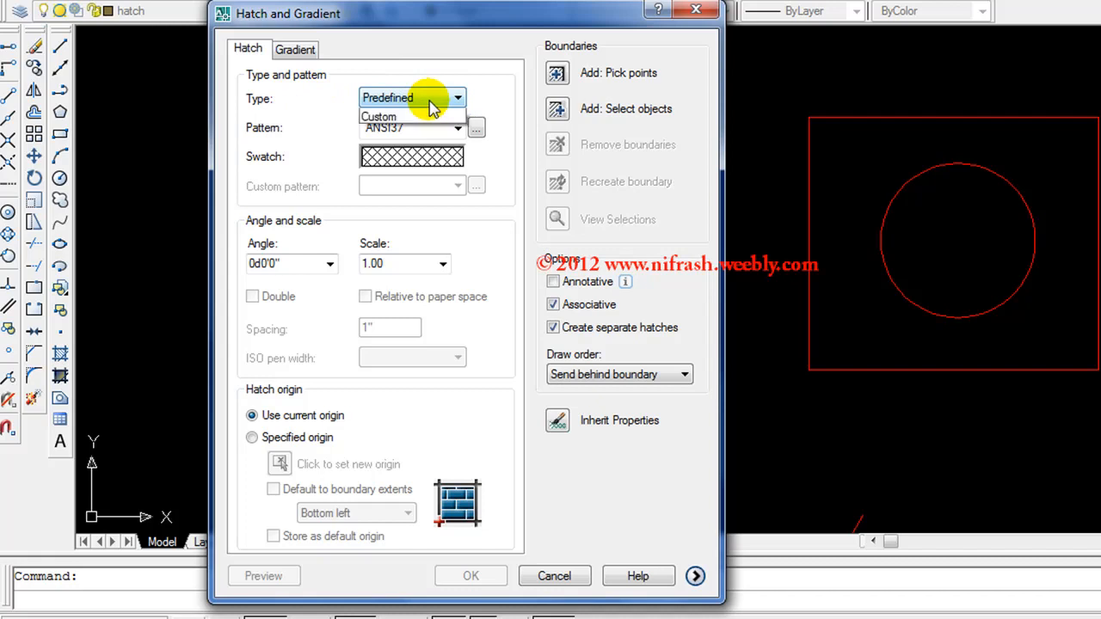
pyautogui.click(457, 97)
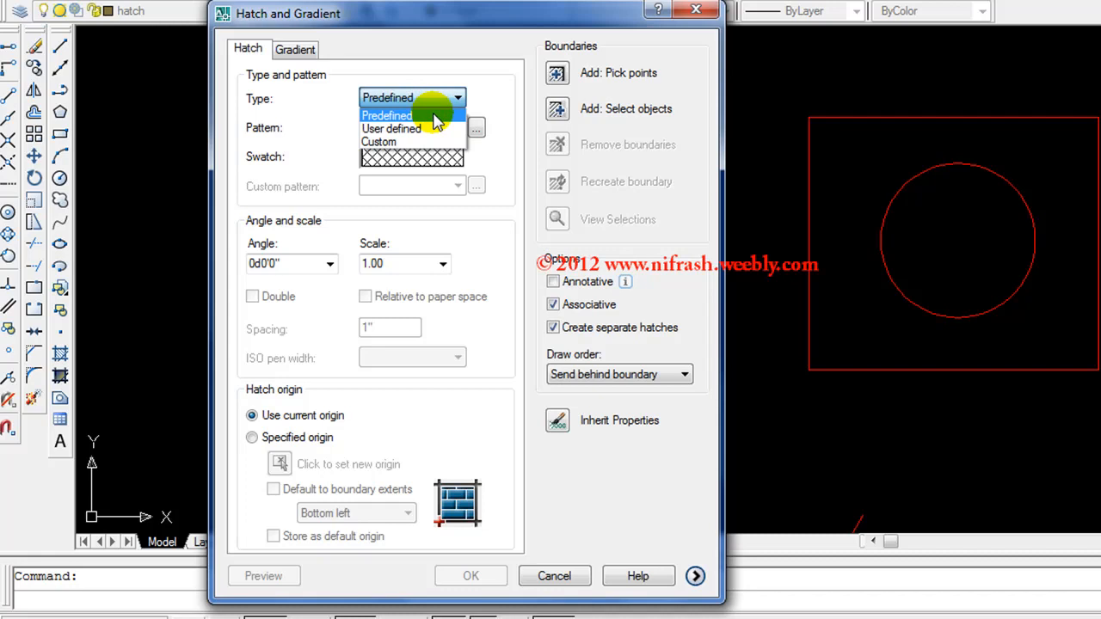
pyautogui.click(387, 115)
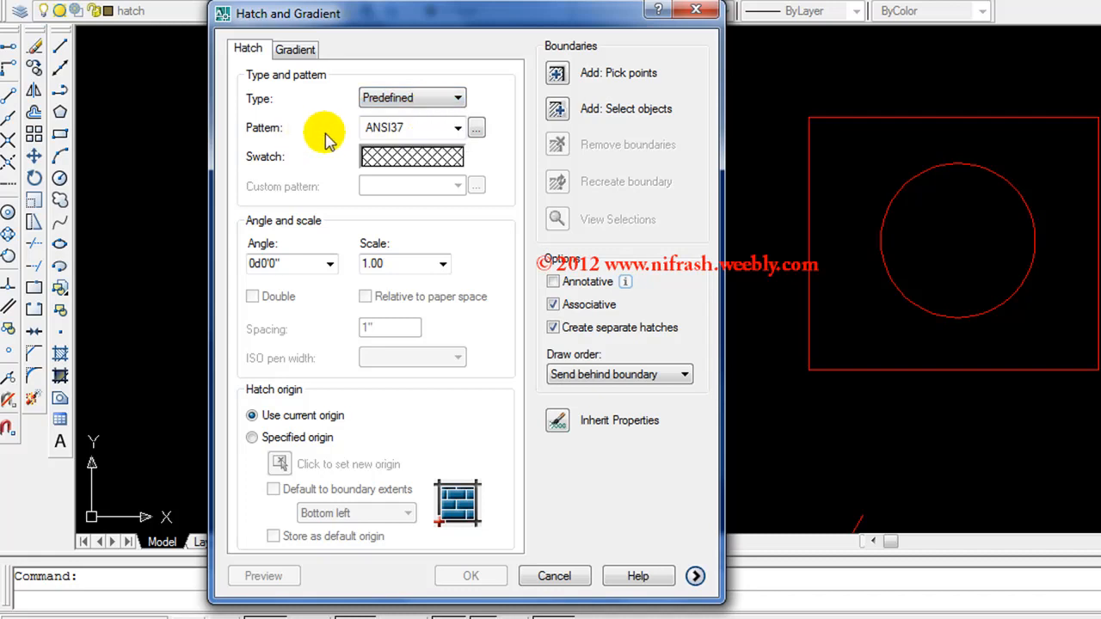
pyautogui.click(458, 127)
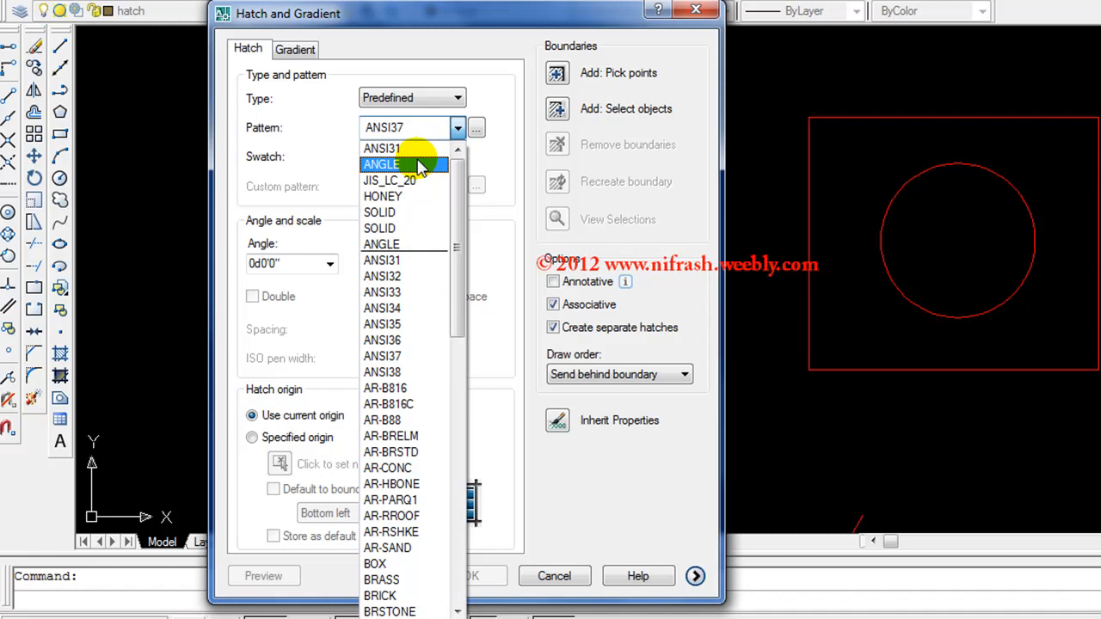
pyautogui.click(381, 164)
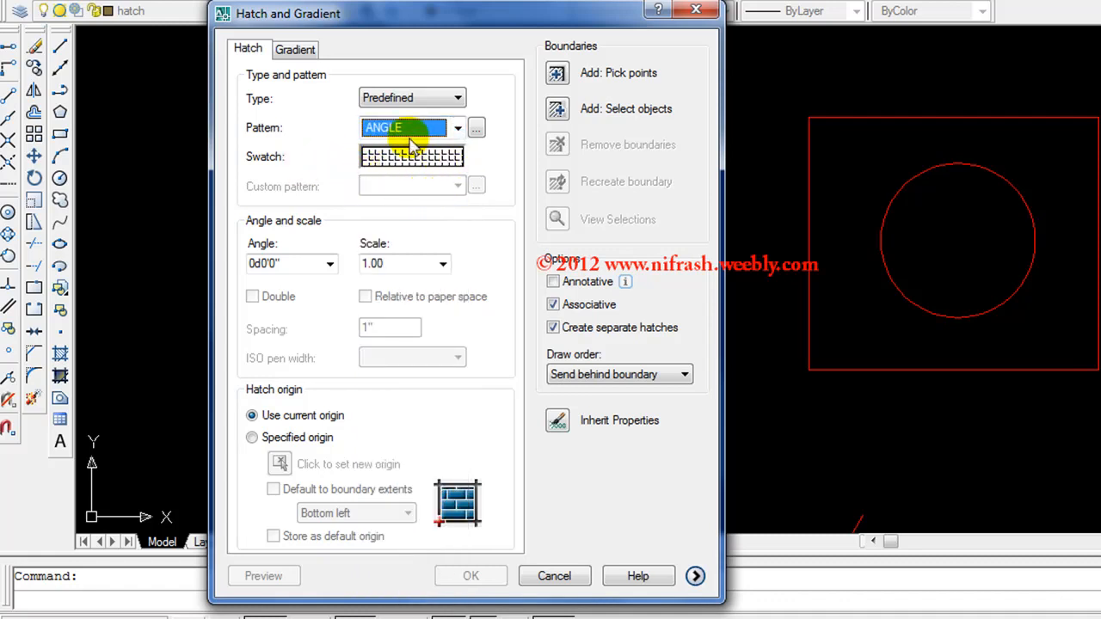
pyautogui.click(457, 127)
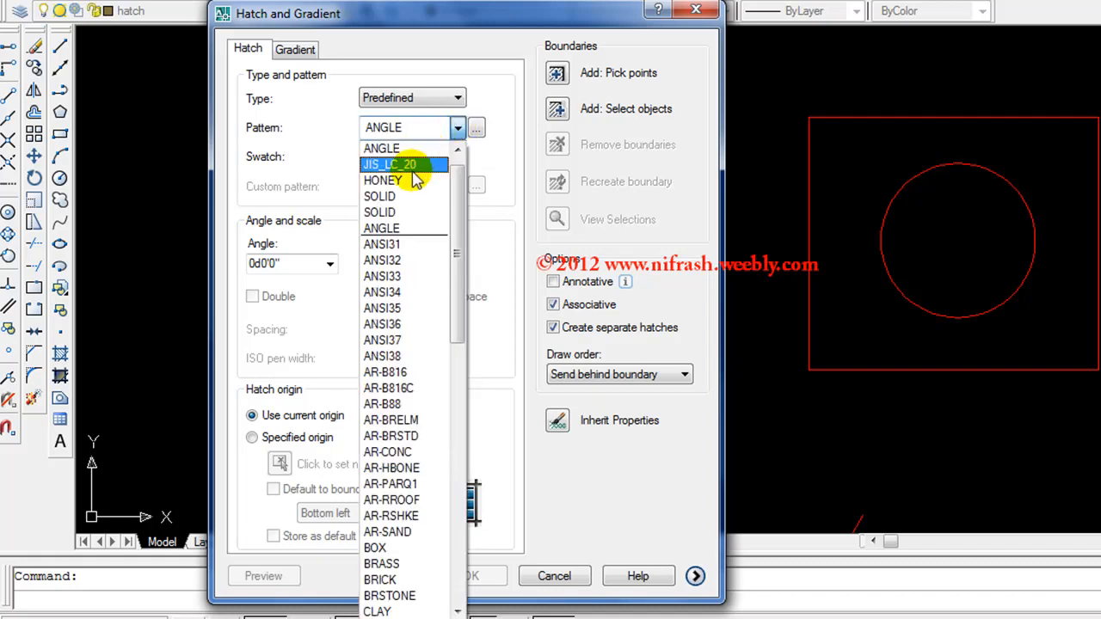
pyautogui.click(383, 179)
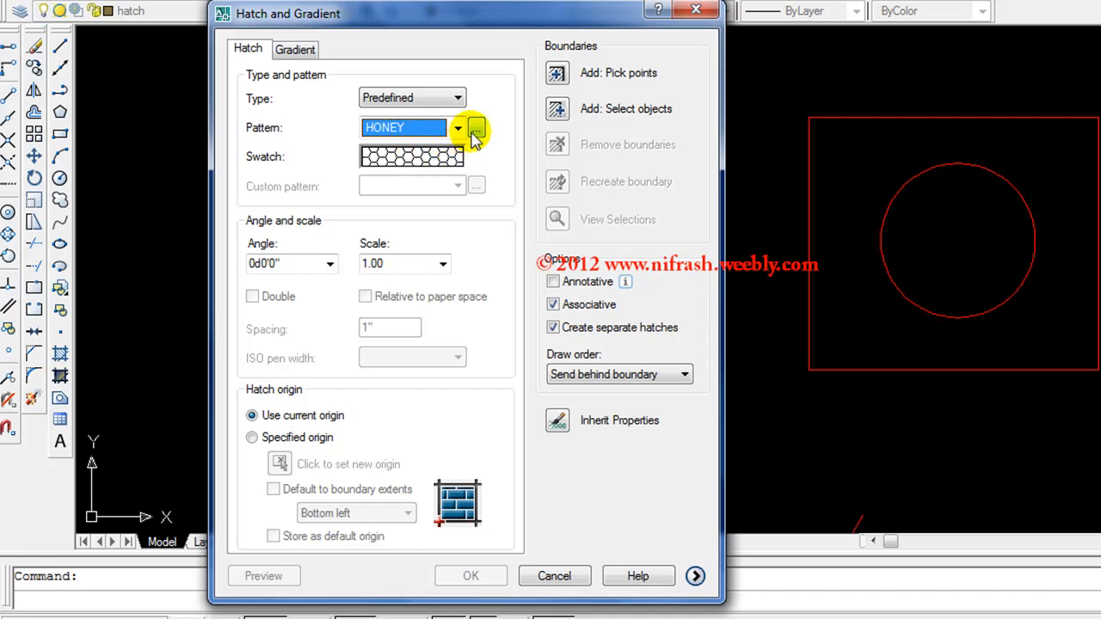
# Browse the ANSI, ISO and Custom tabs of the hatch pattern palette.
pyautogui.click(477, 129)
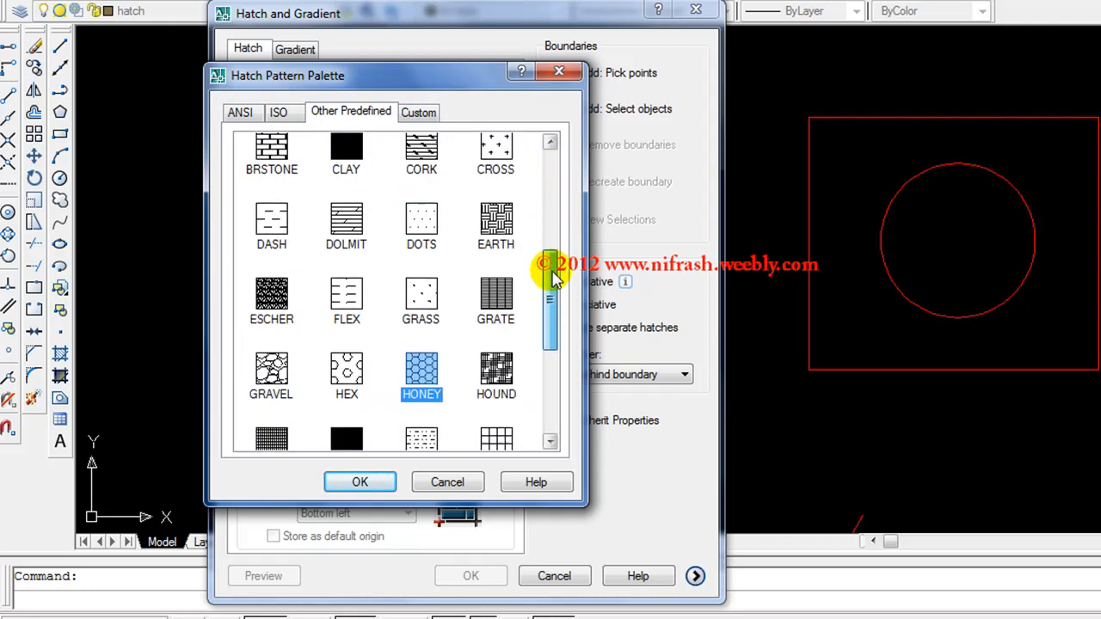
pyautogui.scroll(3)
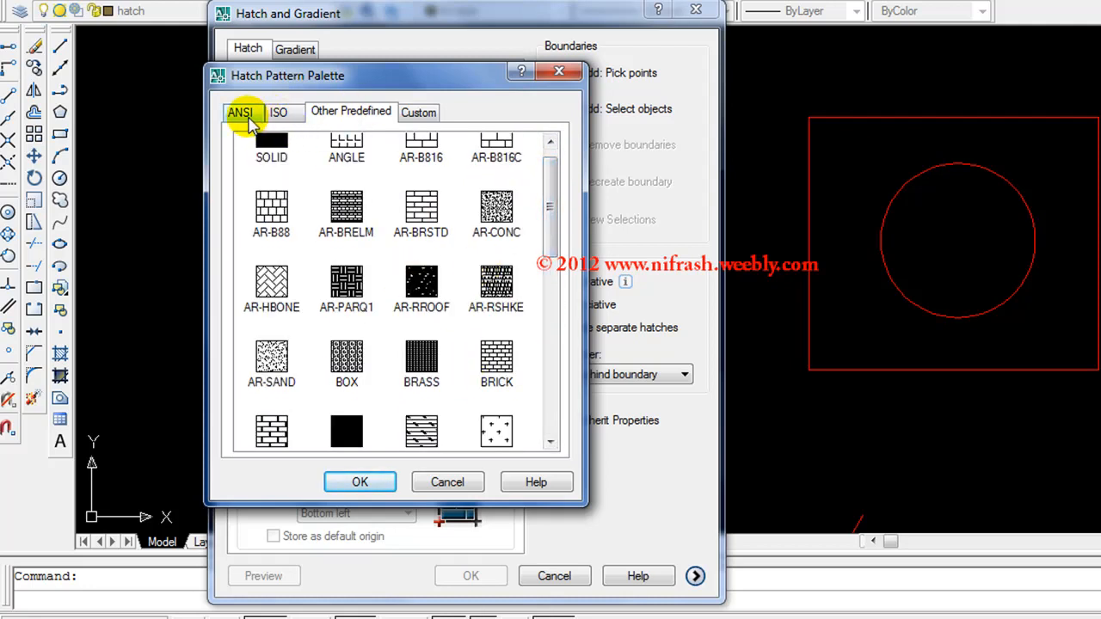
pyautogui.click(241, 112)
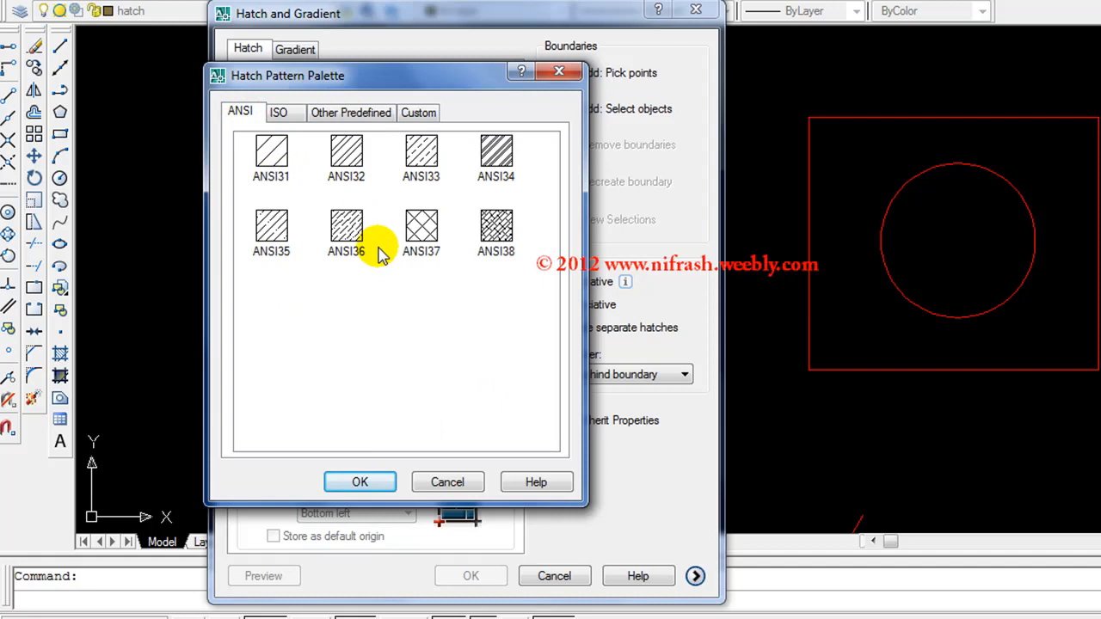
pyautogui.click(278, 113)
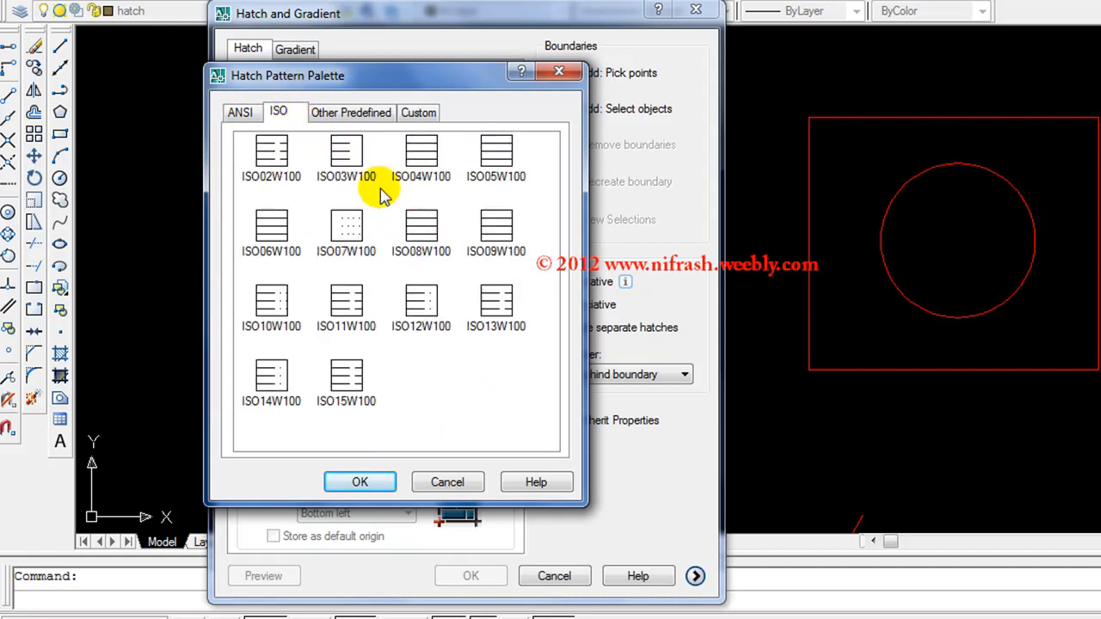
pyautogui.click(419, 112)
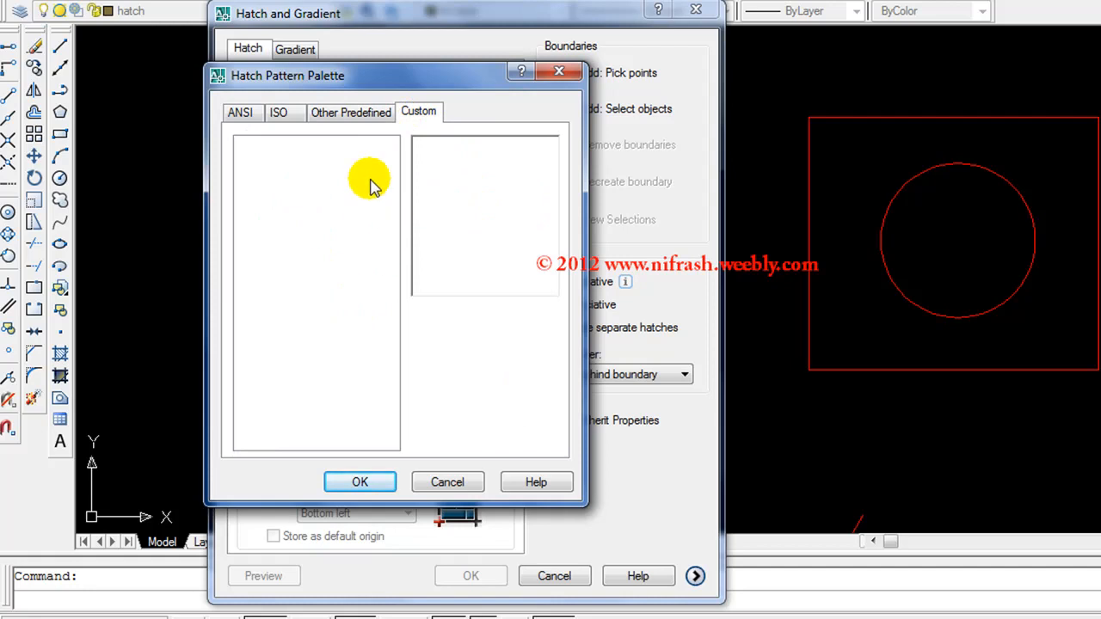
pyautogui.moveTo(318, 137)
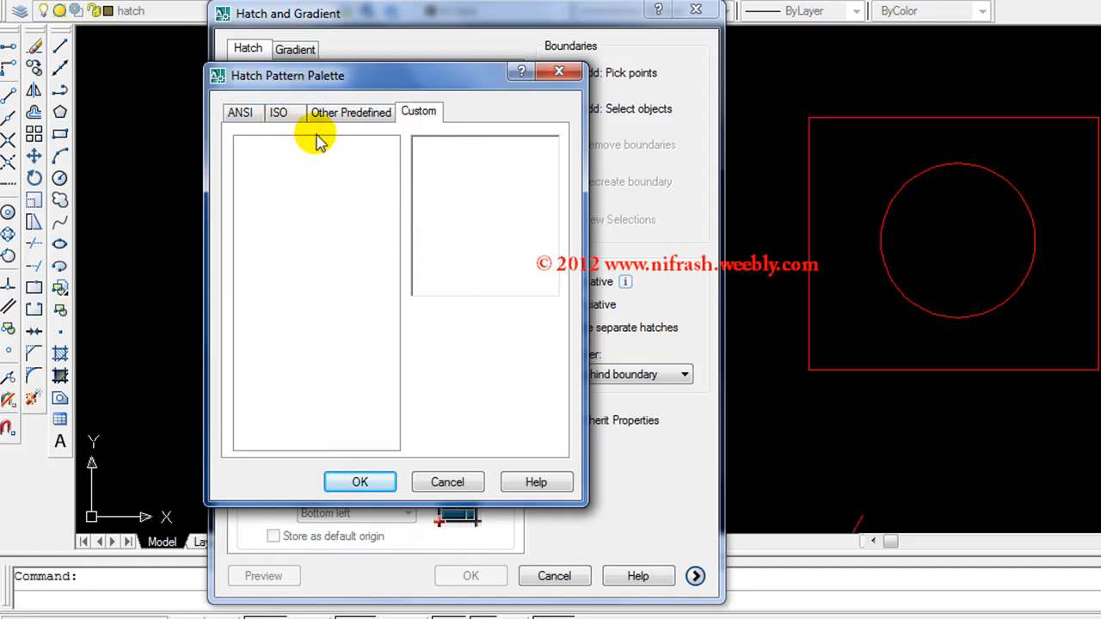
# Pick AR-B88 from the Other Predefined tab and confirm it.
pyautogui.click(277, 112)
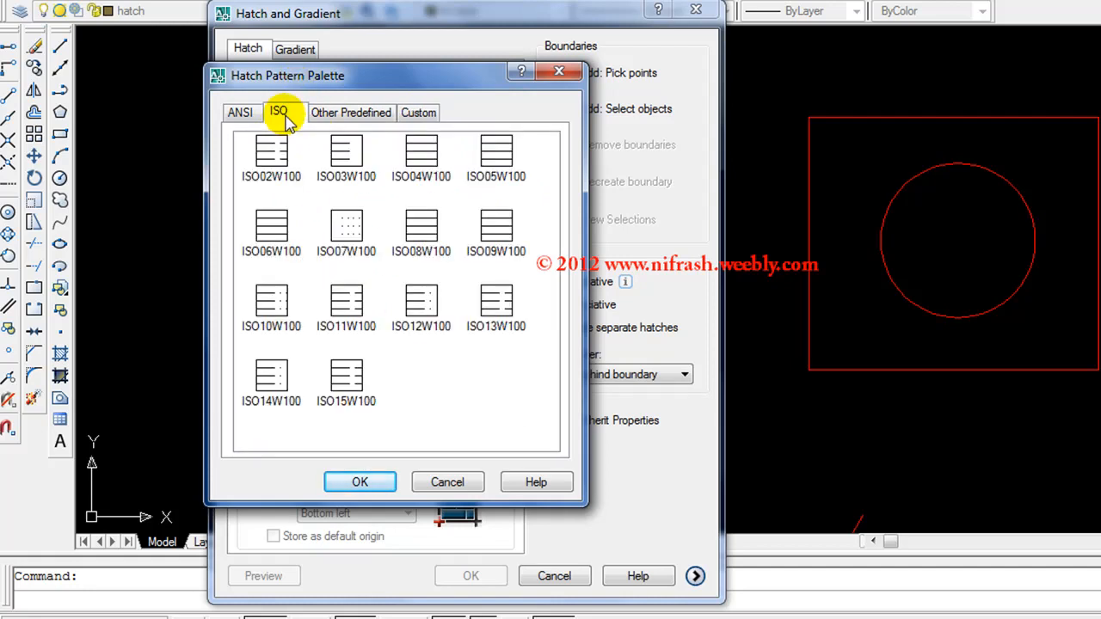
pyautogui.click(351, 112)
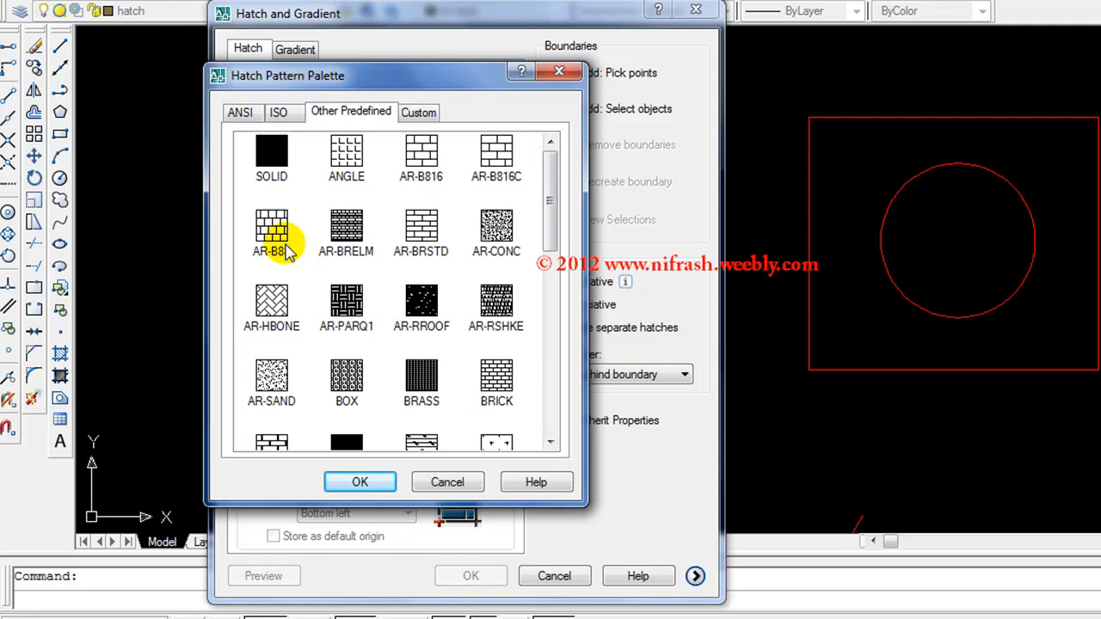
pyautogui.click(270, 228)
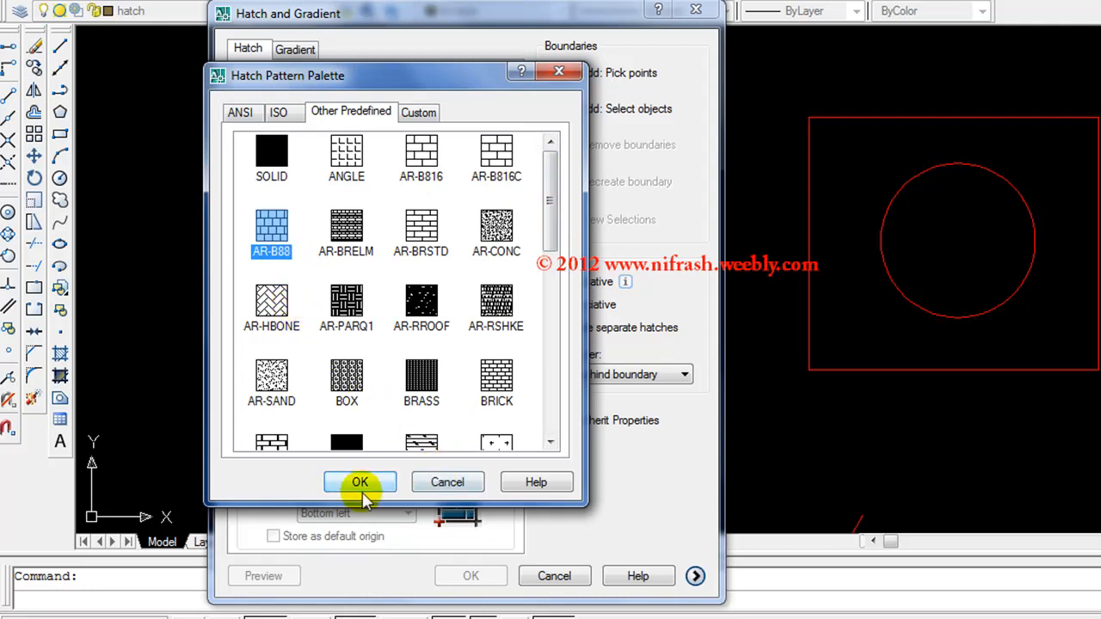
pyautogui.click(359, 481)
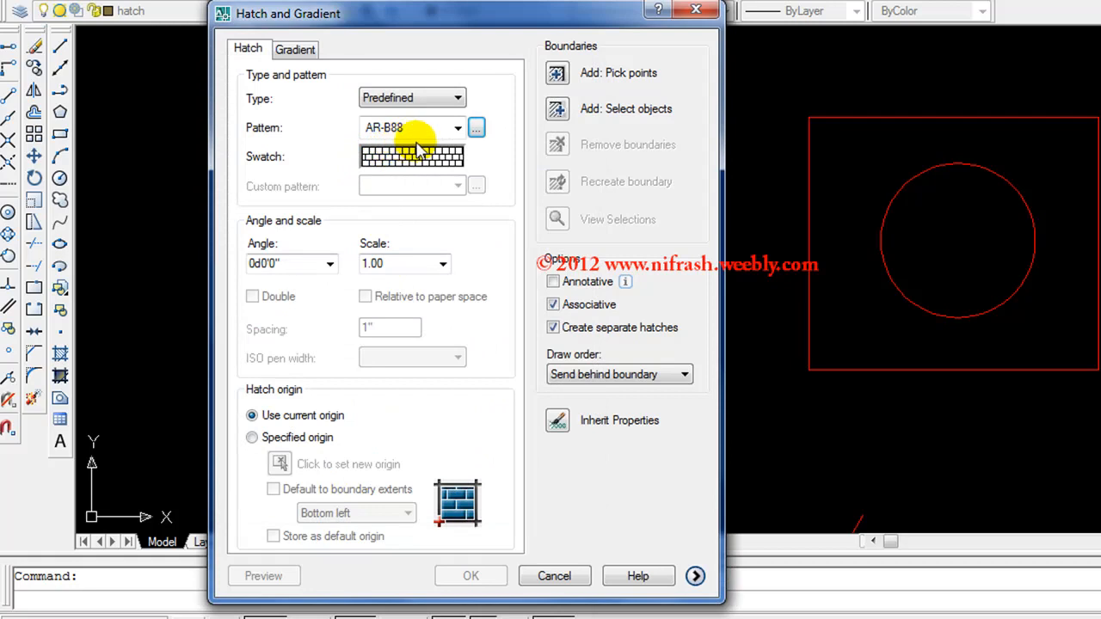
pyautogui.moveTo(400, 149)
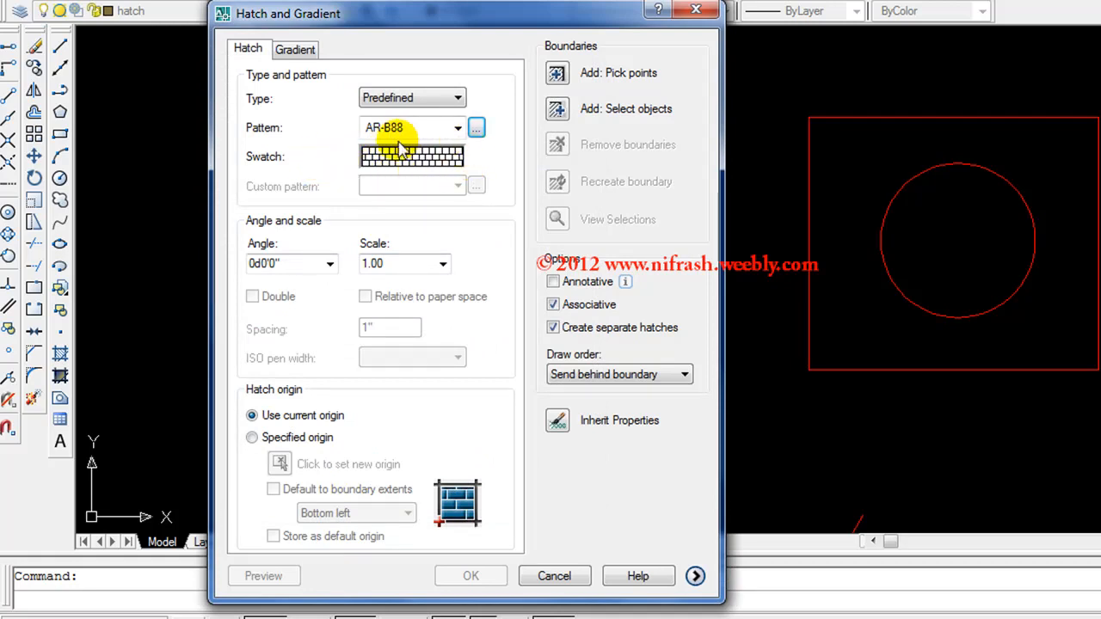
pyautogui.moveTo(508, 183)
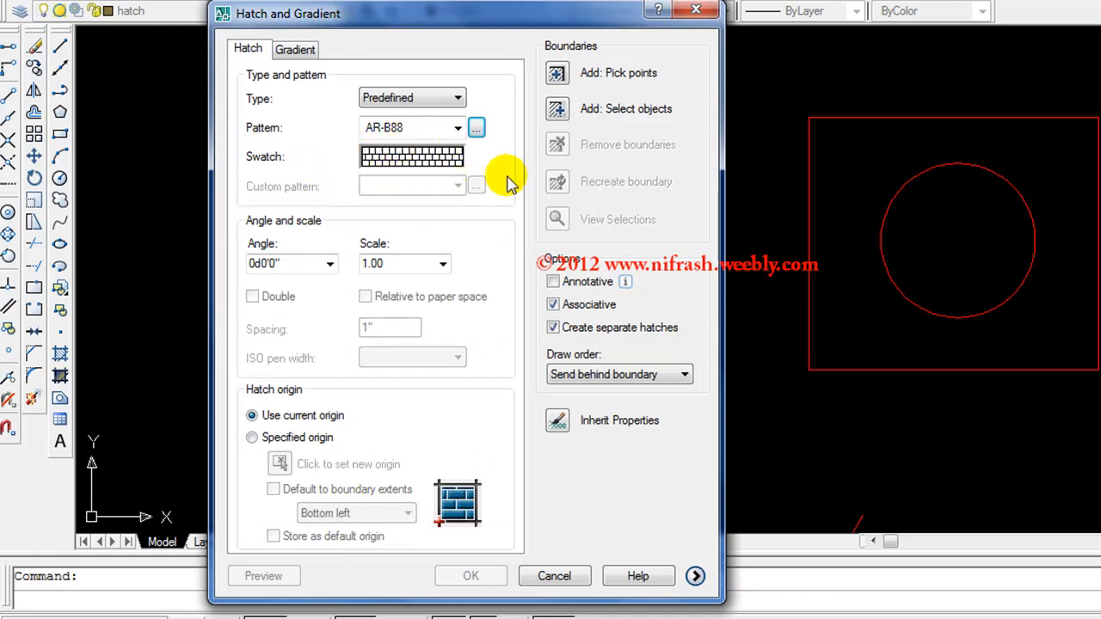
pyautogui.moveTo(542, 78)
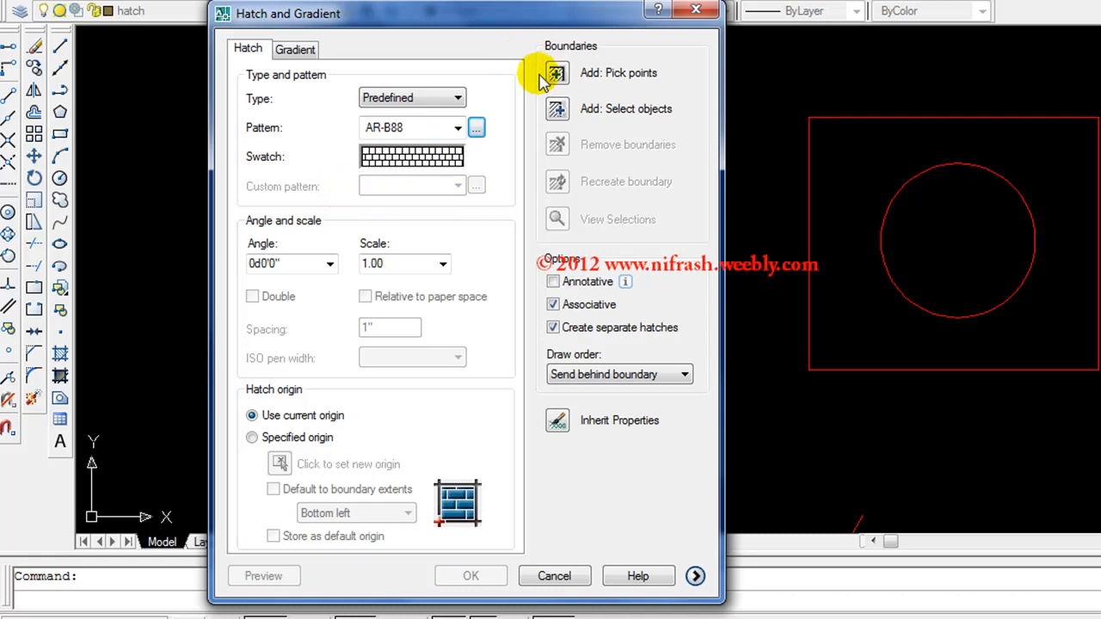
pyautogui.moveTo(583, 93)
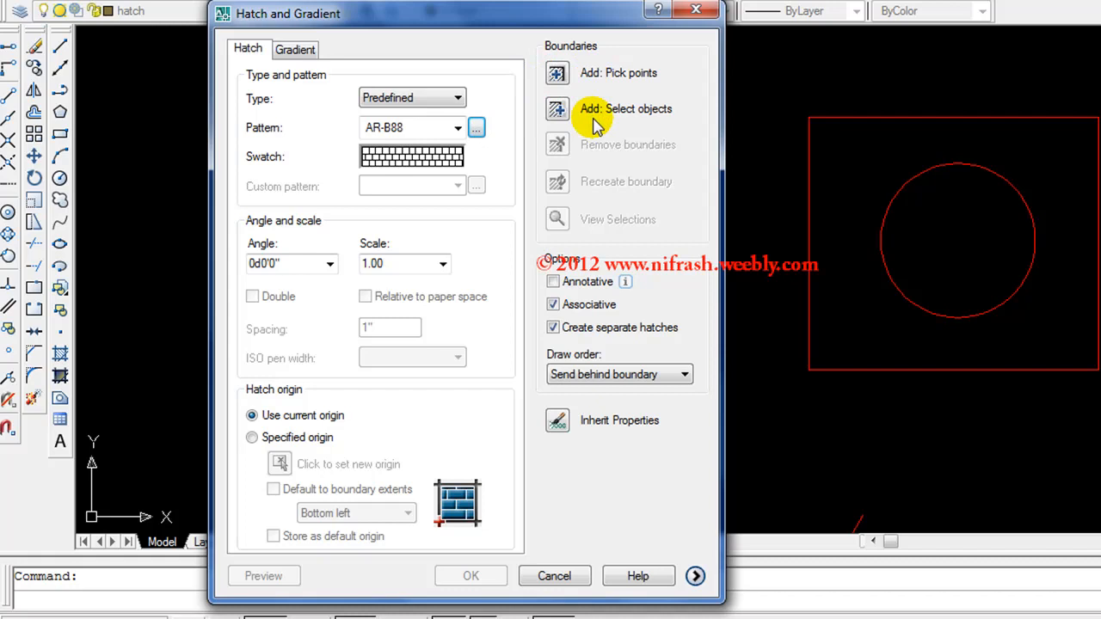
pyautogui.moveTo(607, 116)
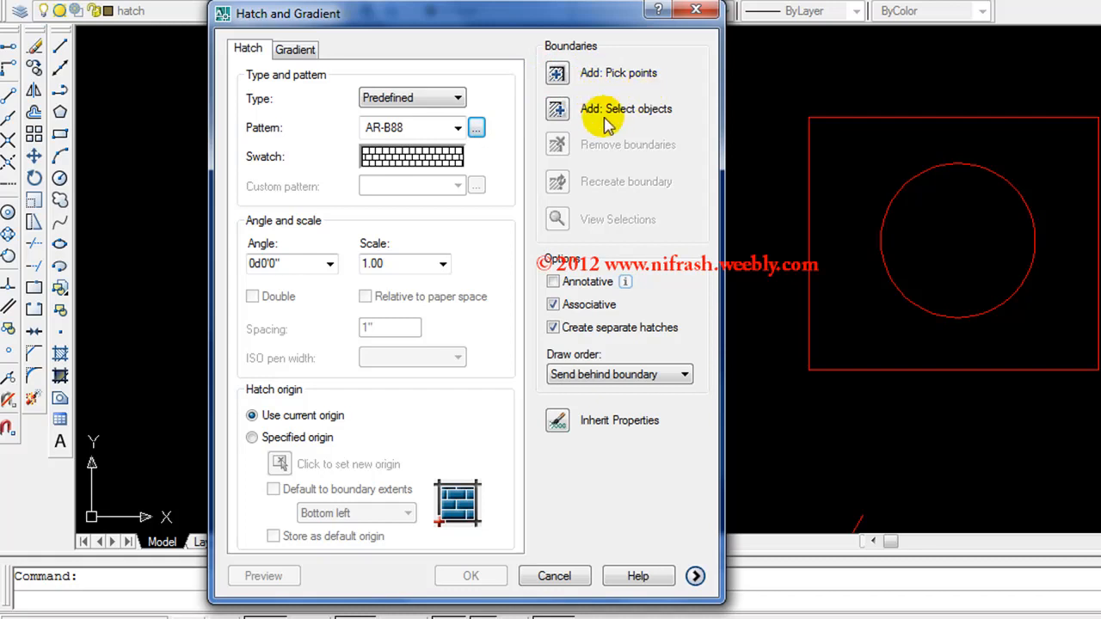
pyautogui.moveTo(603, 82)
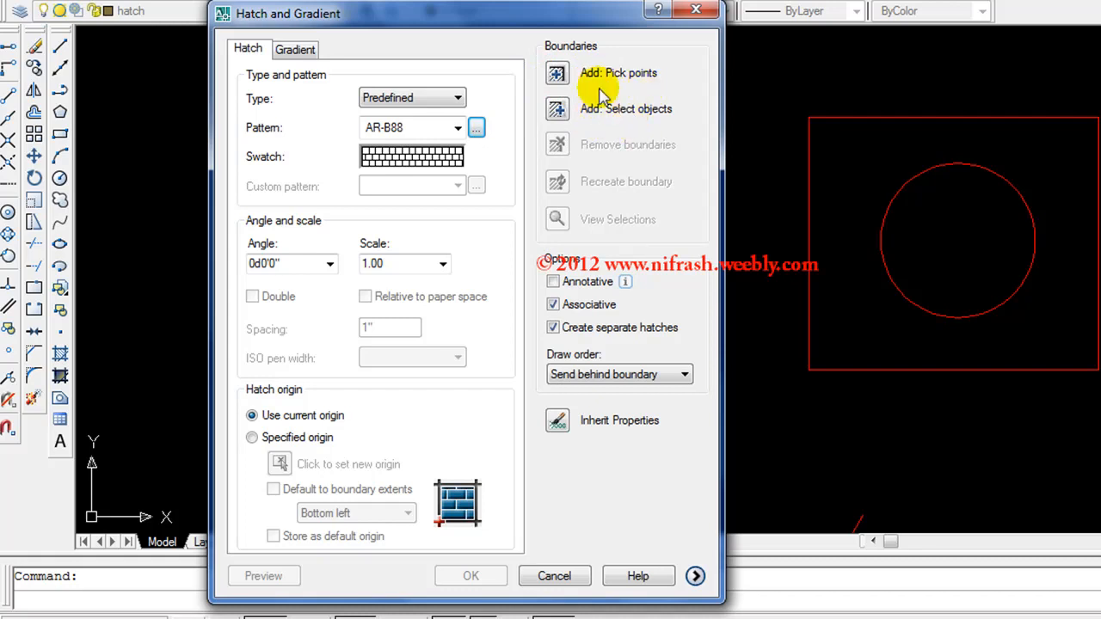
pyautogui.moveTo(615, 86)
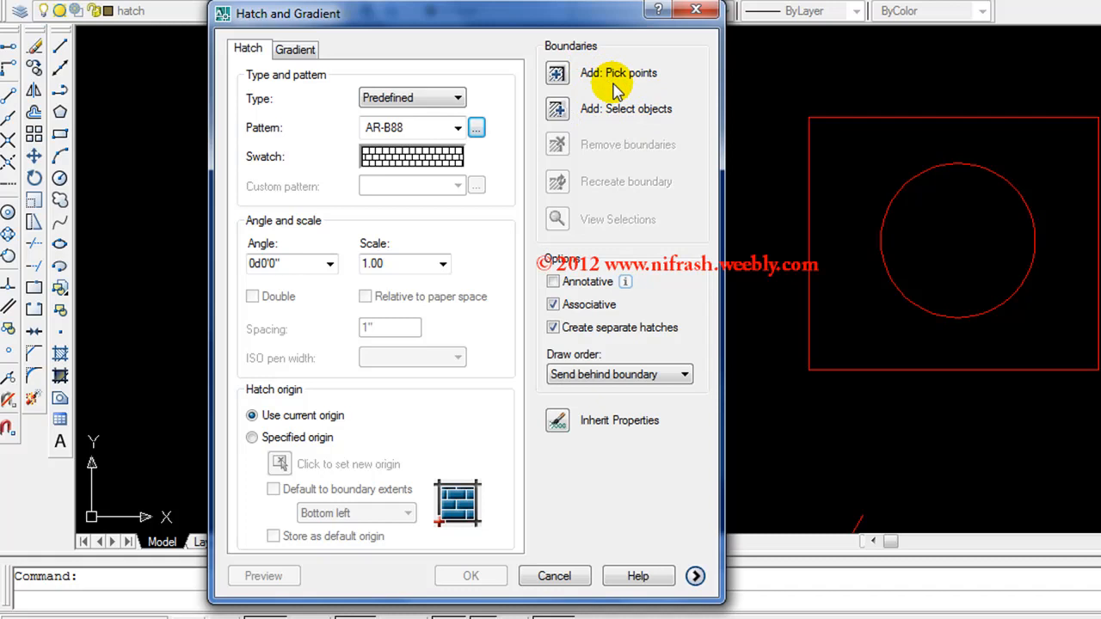
pyautogui.moveTo(609, 112)
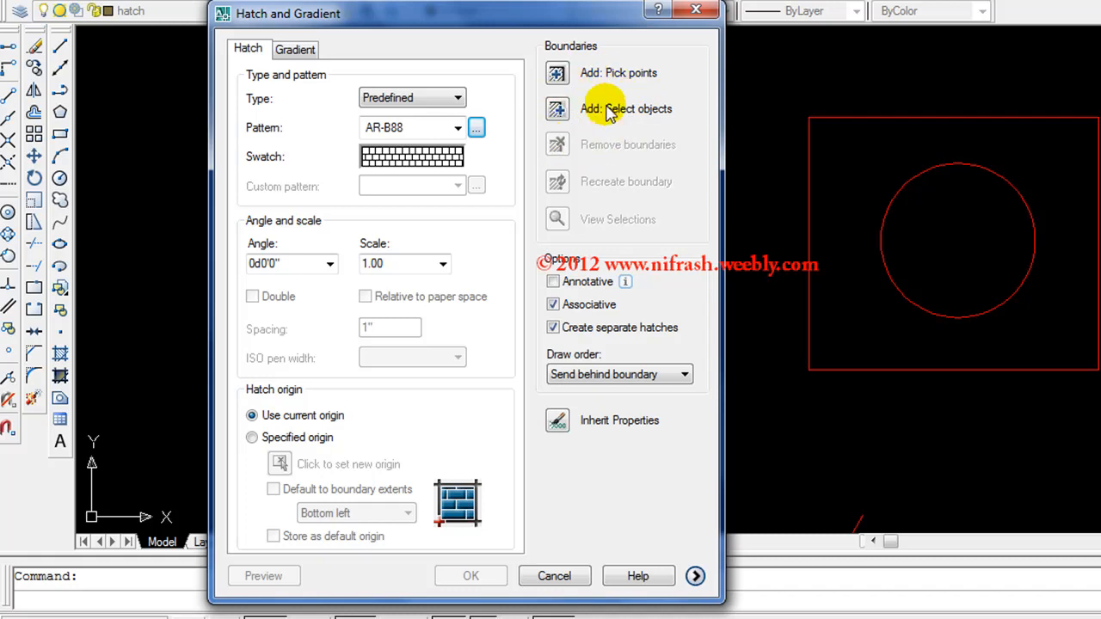
pyautogui.moveTo(557, 109)
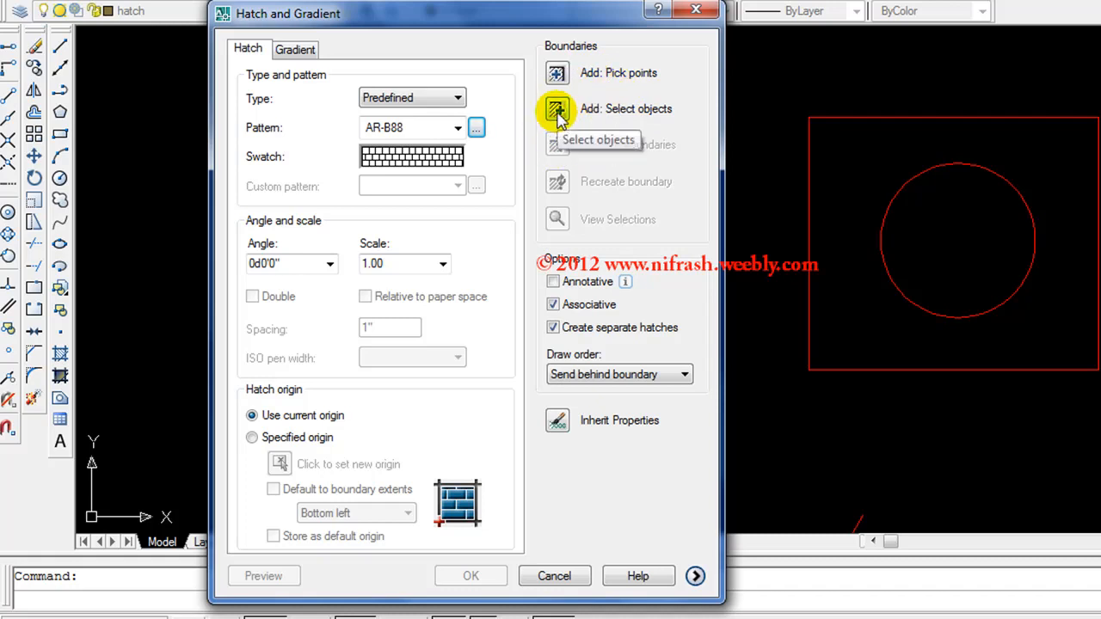
# Select the large left circle as the hatch boundary and return to the dialog.
pyautogui.click(556, 111)
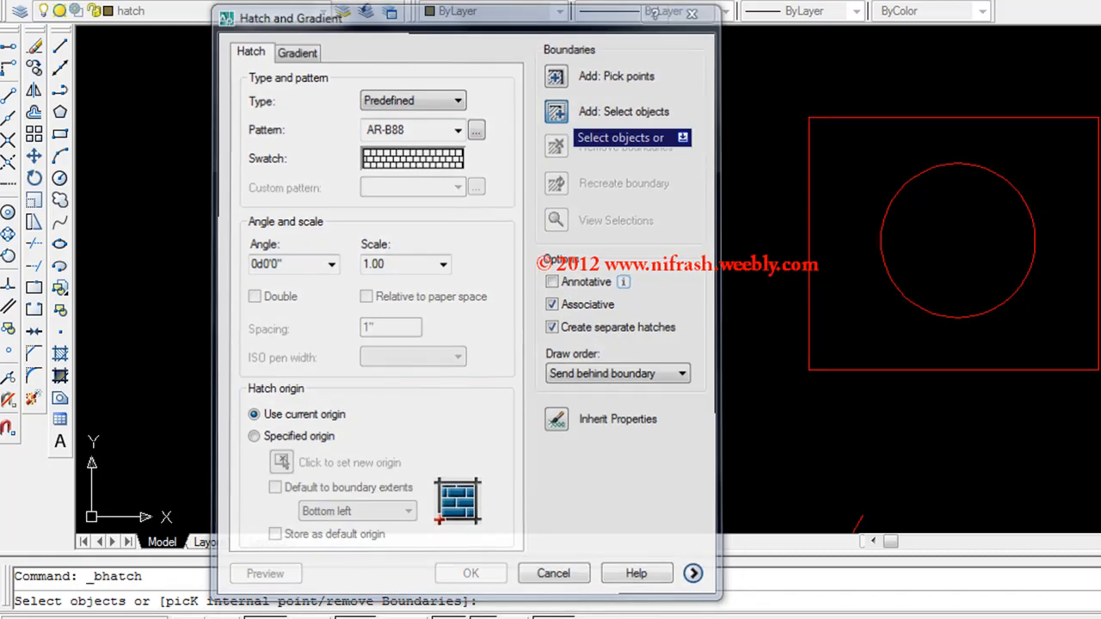
pyautogui.click(619, 138)
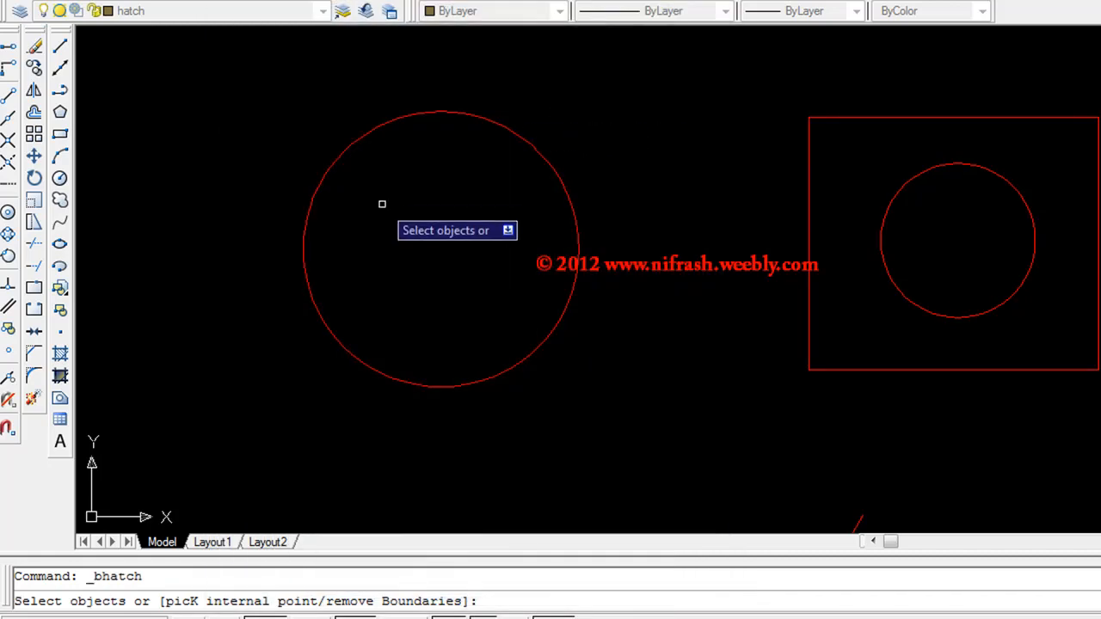
pyautogui.moveTo(388, 204)
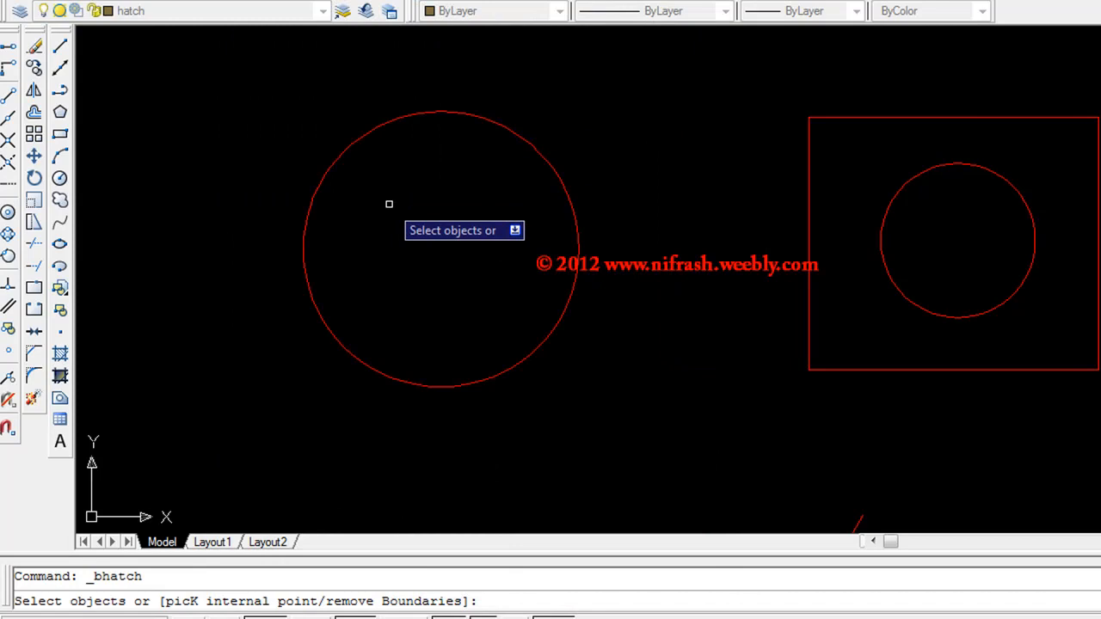
pyautogui.moveTo(423, 117)
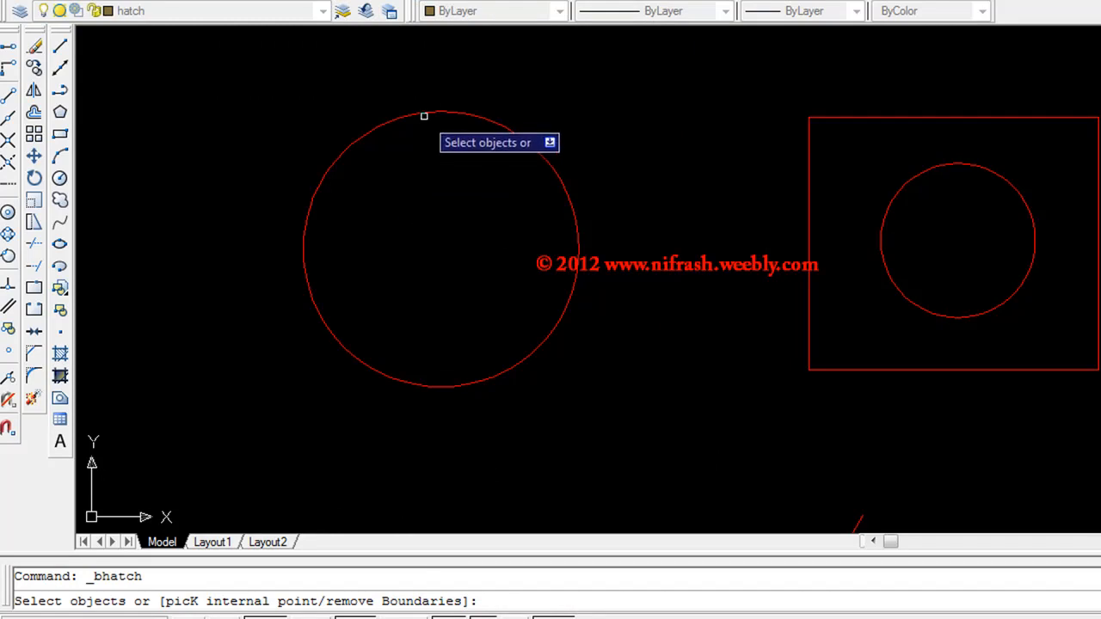
pyautogui.click(423, 117)
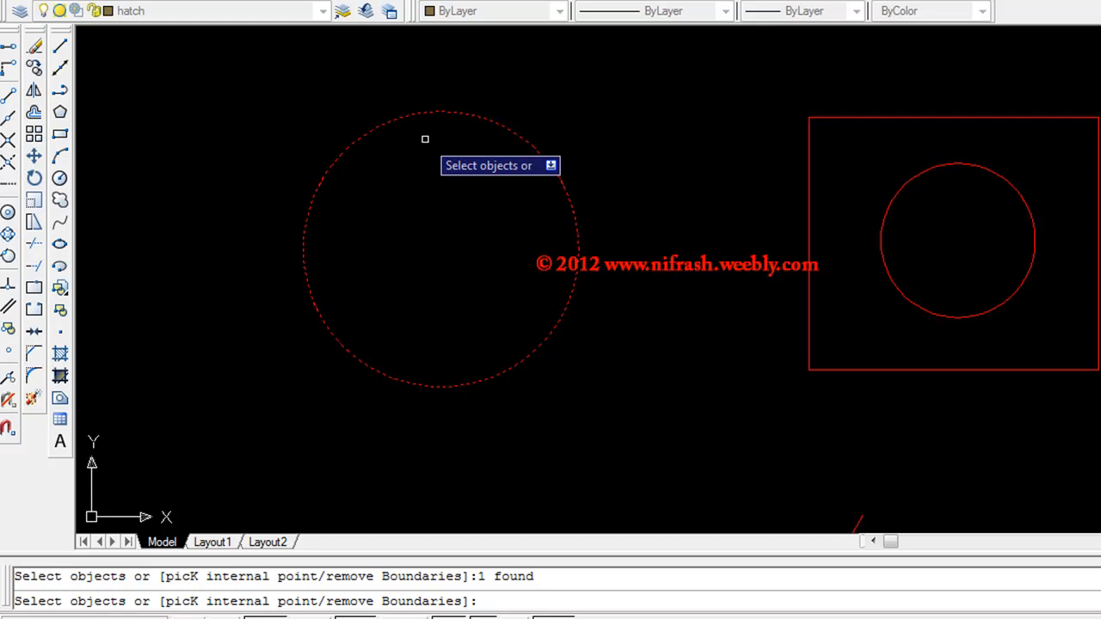
pyautogui.rightClick(425, 139)
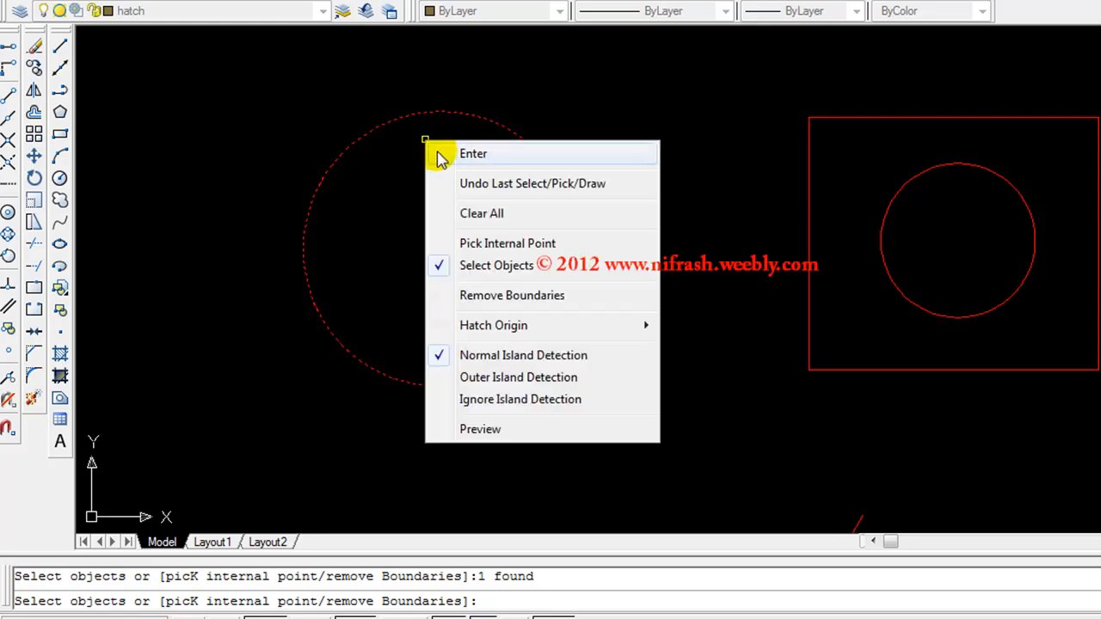
pyautogui.click(473, 153)
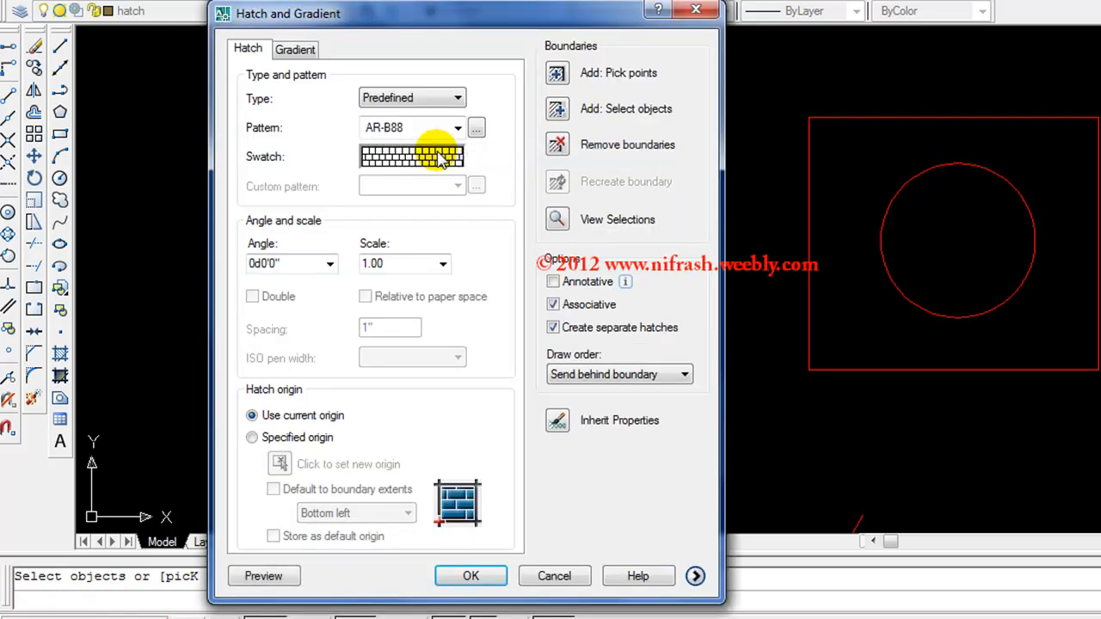
pyautogui.moveTo(563, 133)
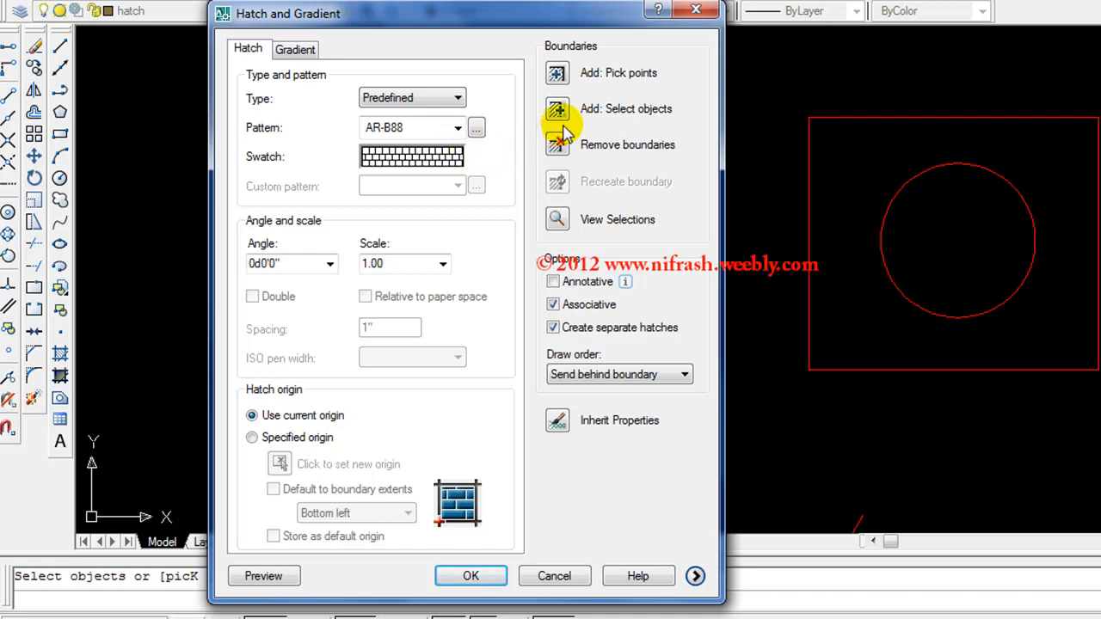
pyautogui.moveTo(411, 194)
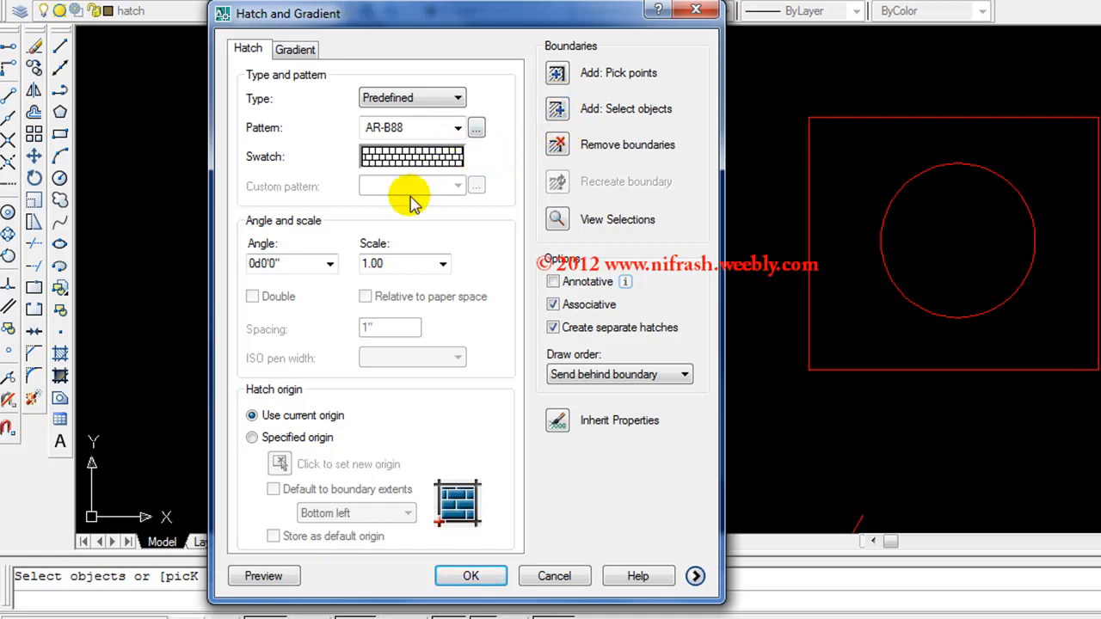
pyautogui.moveTo(318, 233)
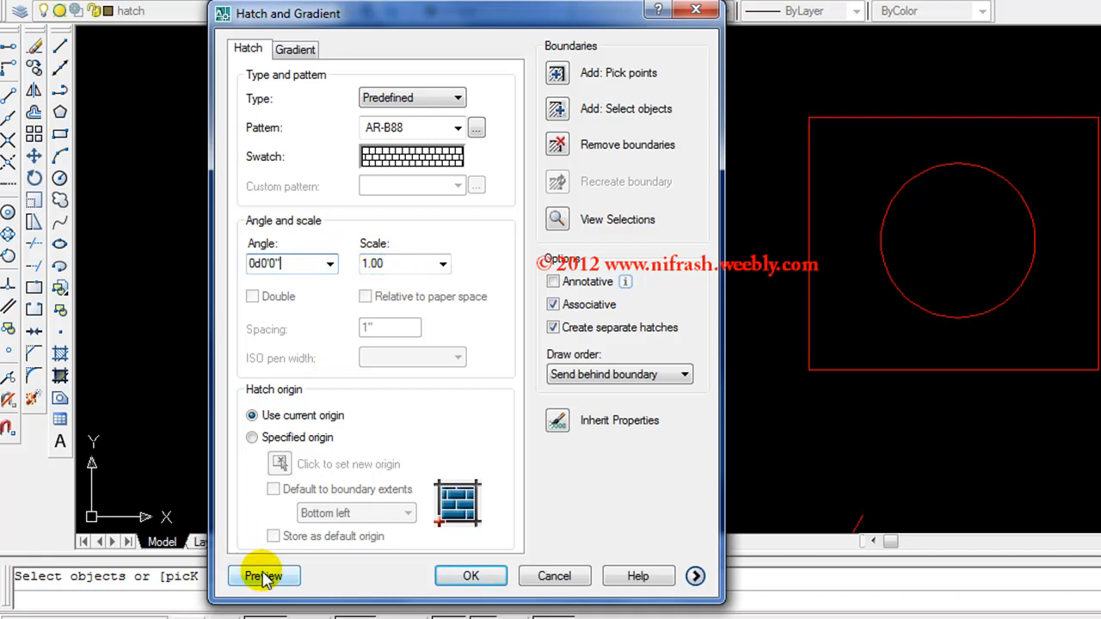
# Preview and accept the AR-B88 brick hatch inside the left circle.
pyautogui.click(264, 575)
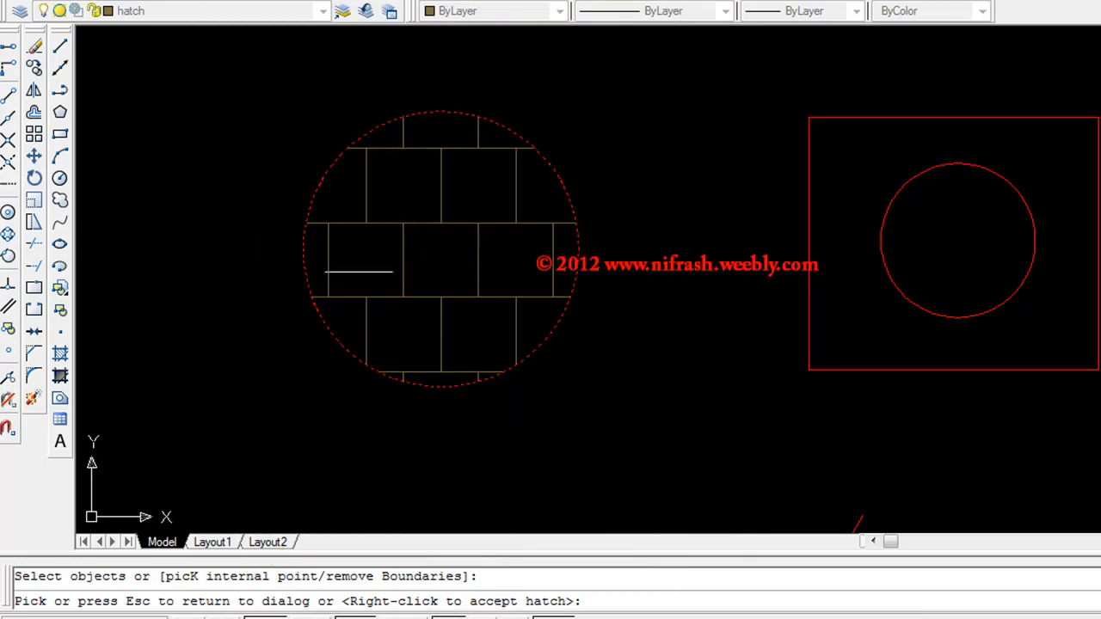
pyautogui.rightClick(355, 256)
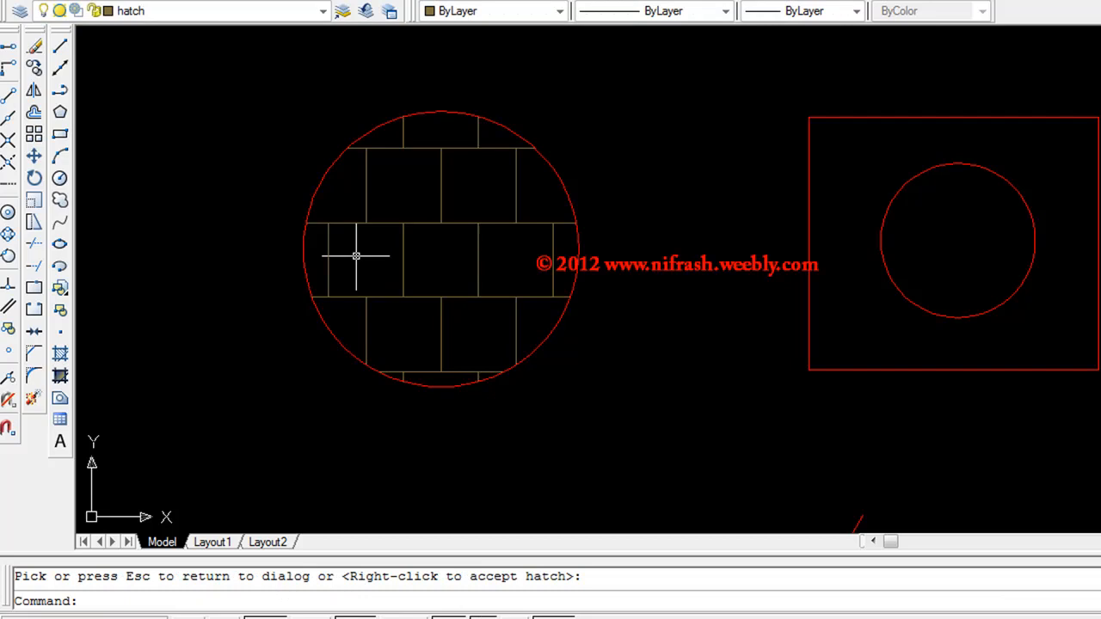
pyautogui.moveTo(510, 125)
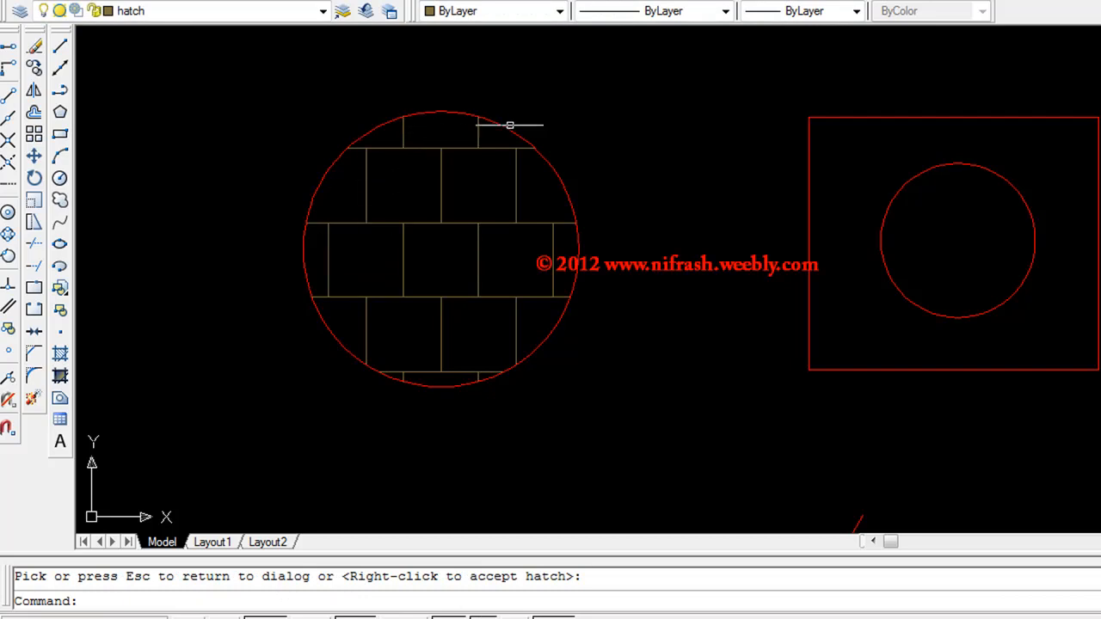
pyautogui.moveTo(530, 295)
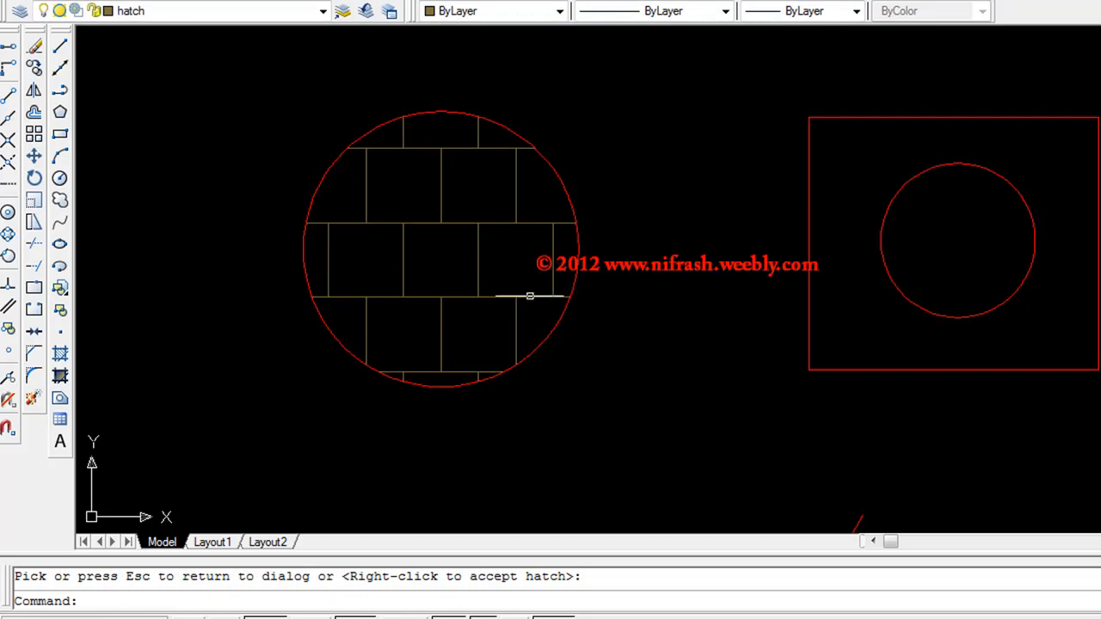
pyautogui.moveTo(471, 338)
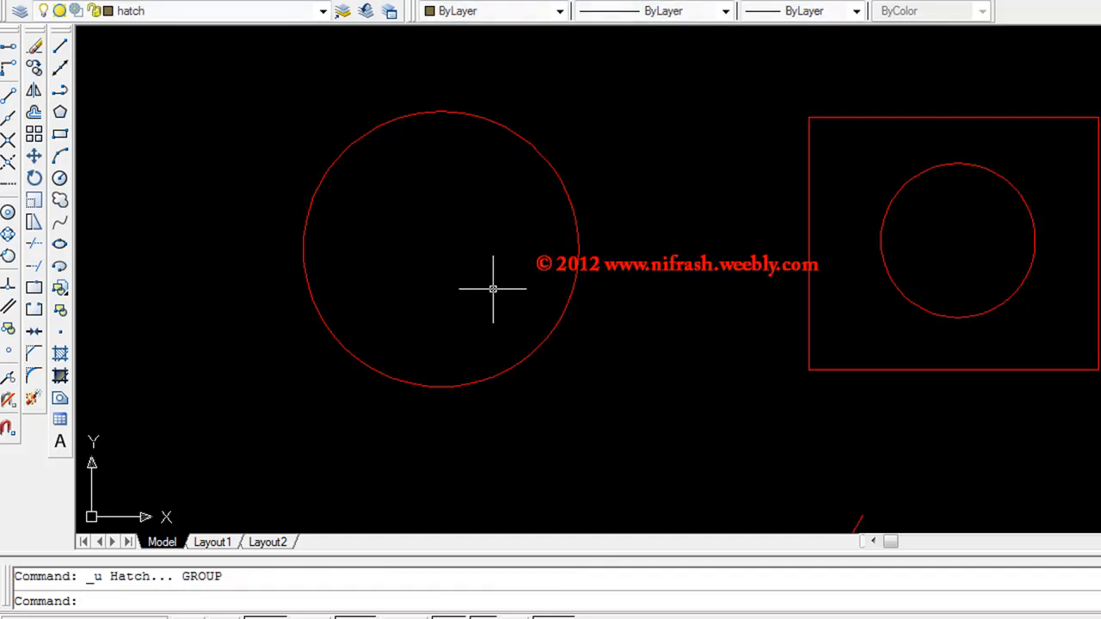
pyautogui.moveTo(578, 209)
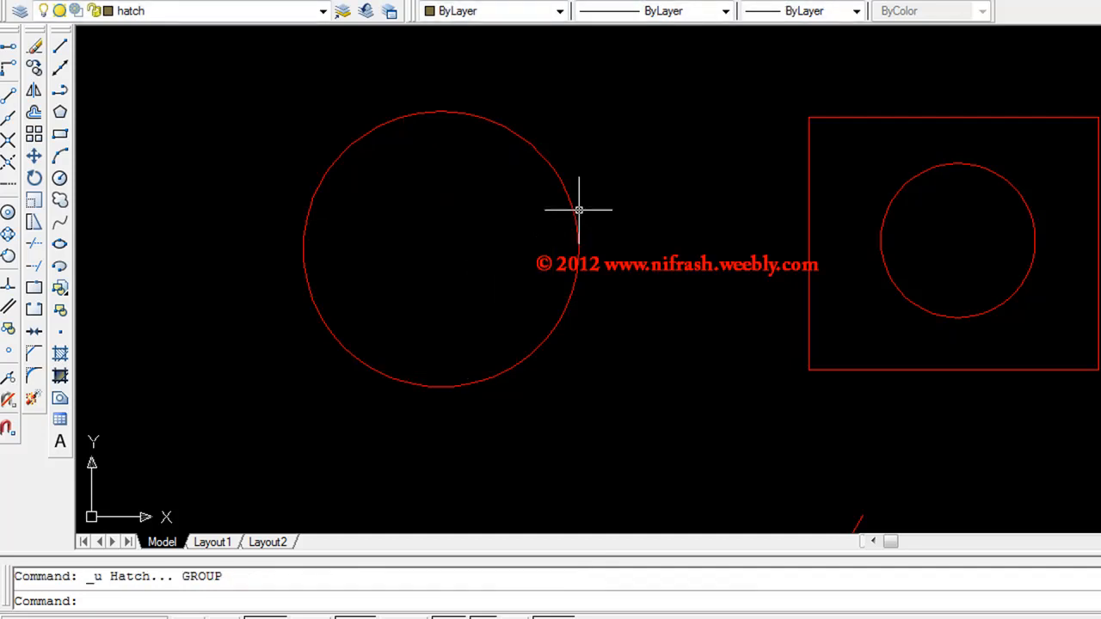
pyautogui.moveTo(95, 199)
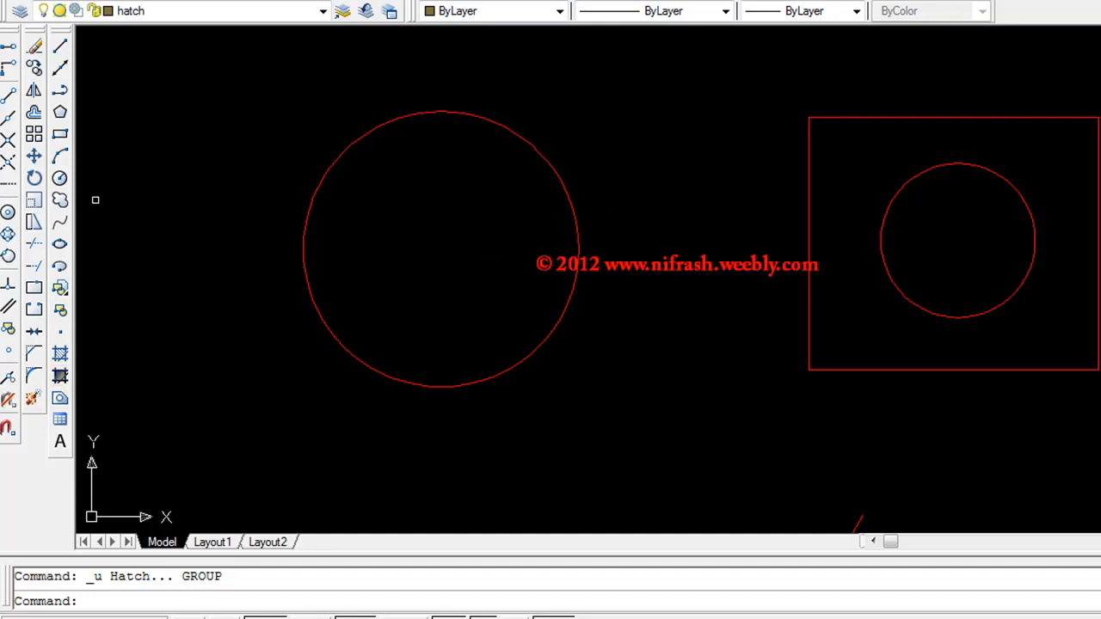
pyautogui.moveTo(59, 355)
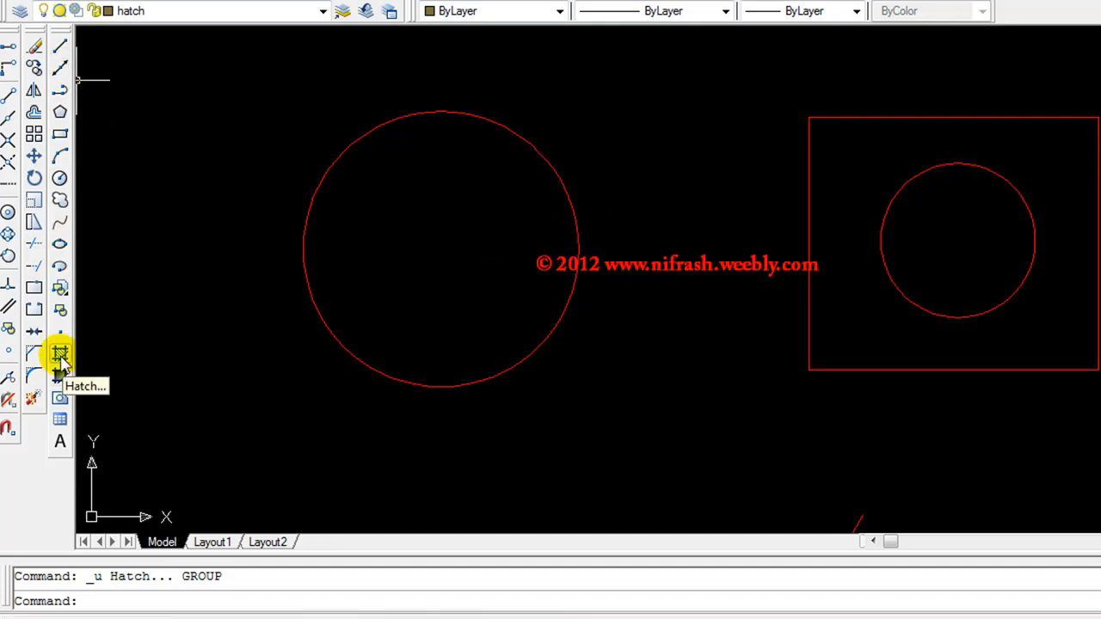
# Start a new hatch and choose AR-B816 from the pattern palette.
pyautogui.click(60, 353)
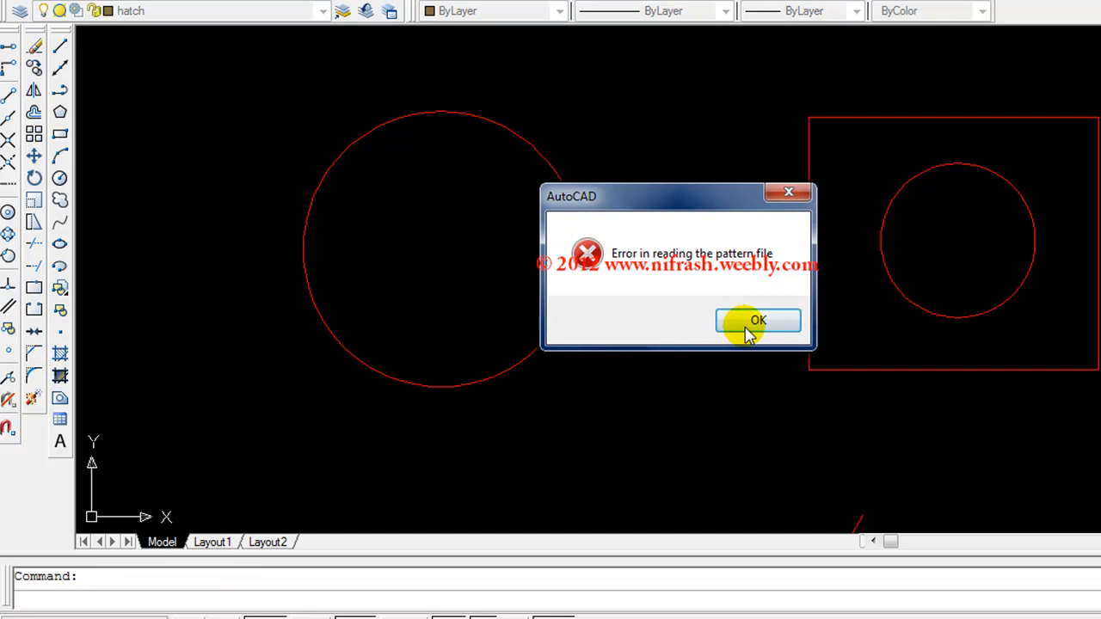
pyautogui.click(758, 320)
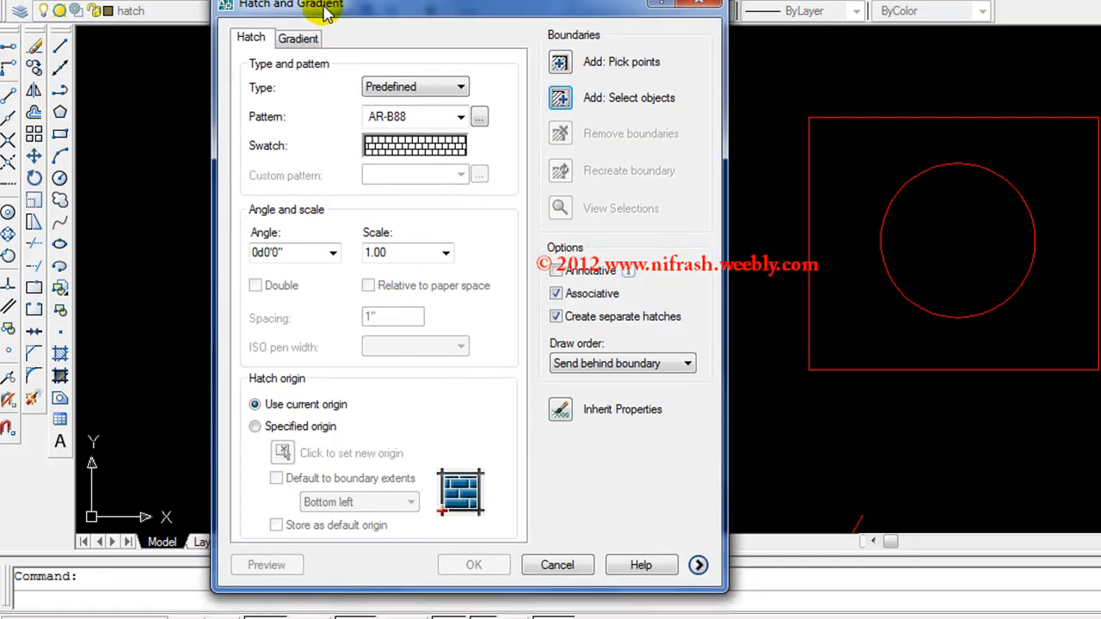
pyautogui.moveTo(285, 16)
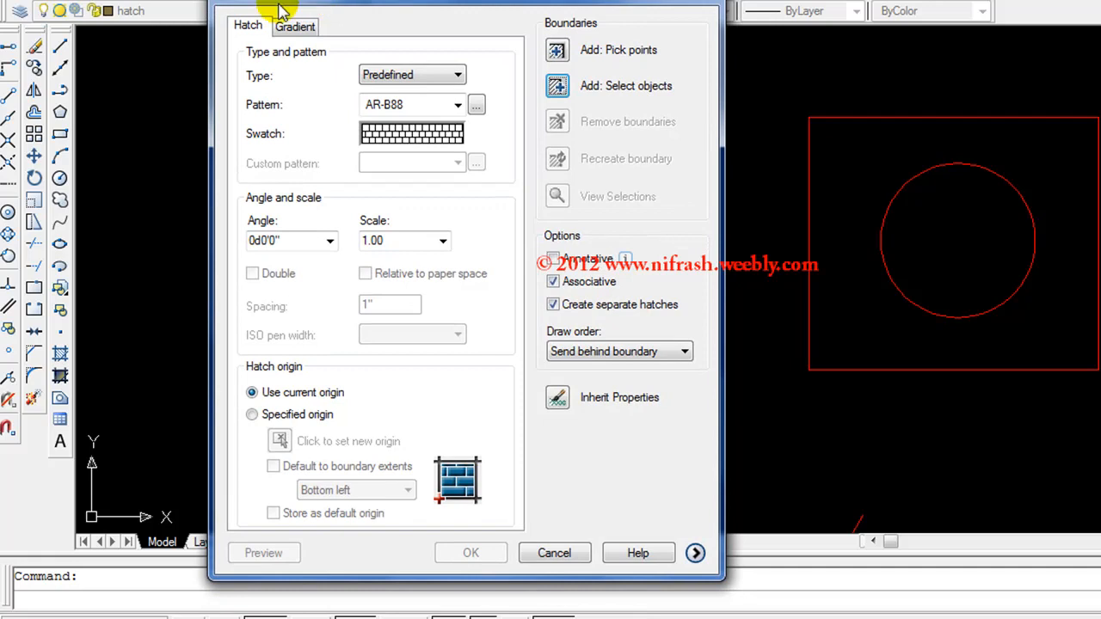
pyautogui.moveTo(262, 104)
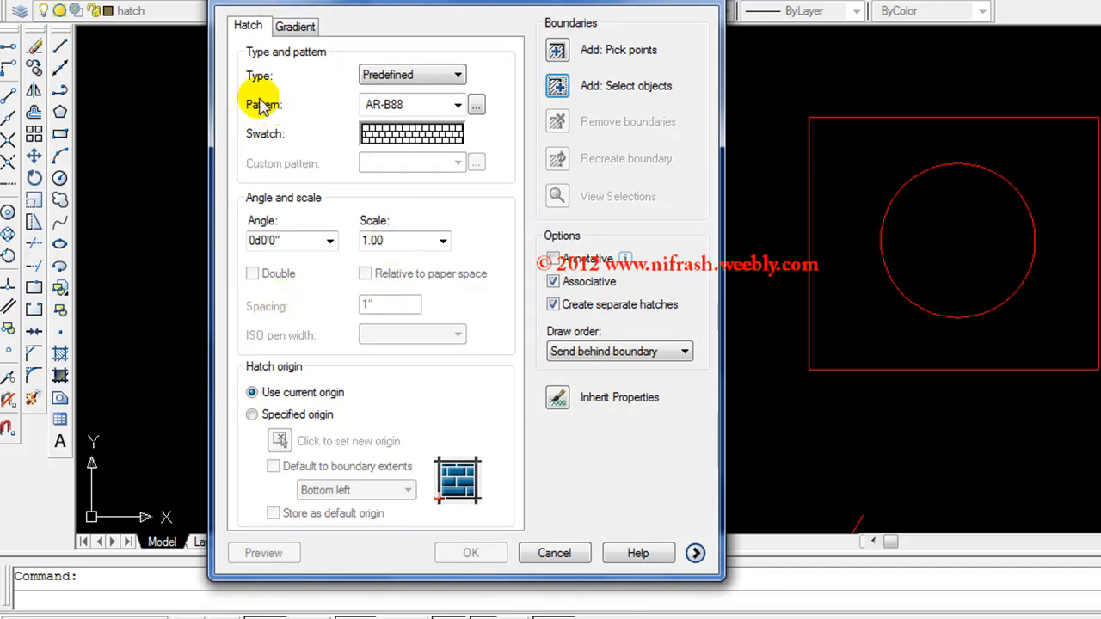
pyautogui.click(476, 104)
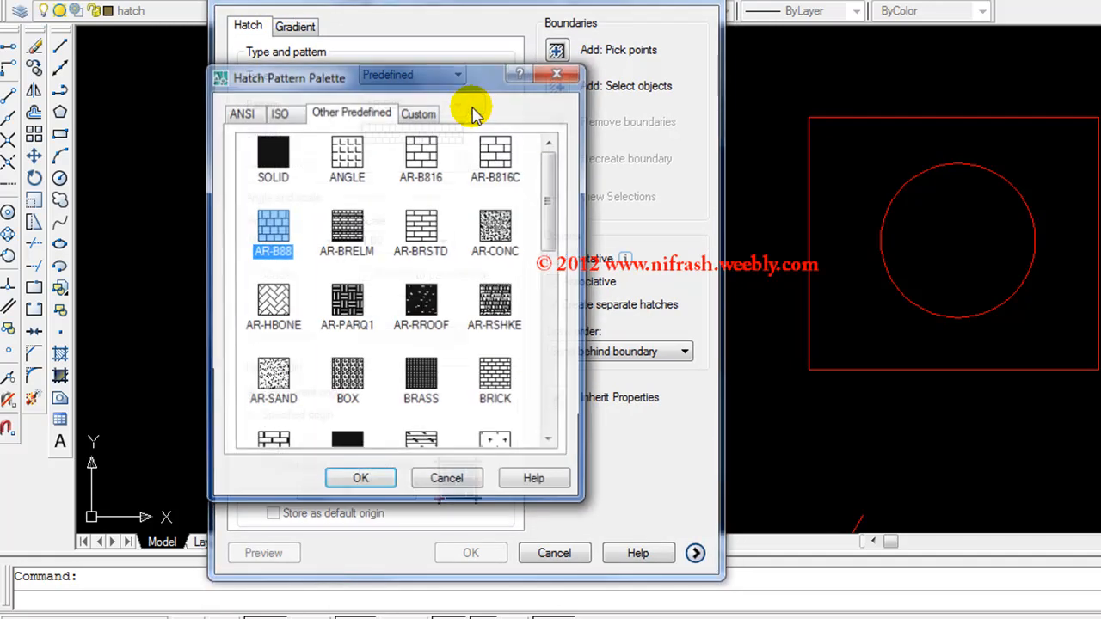
pyautogui.click(421, 157)
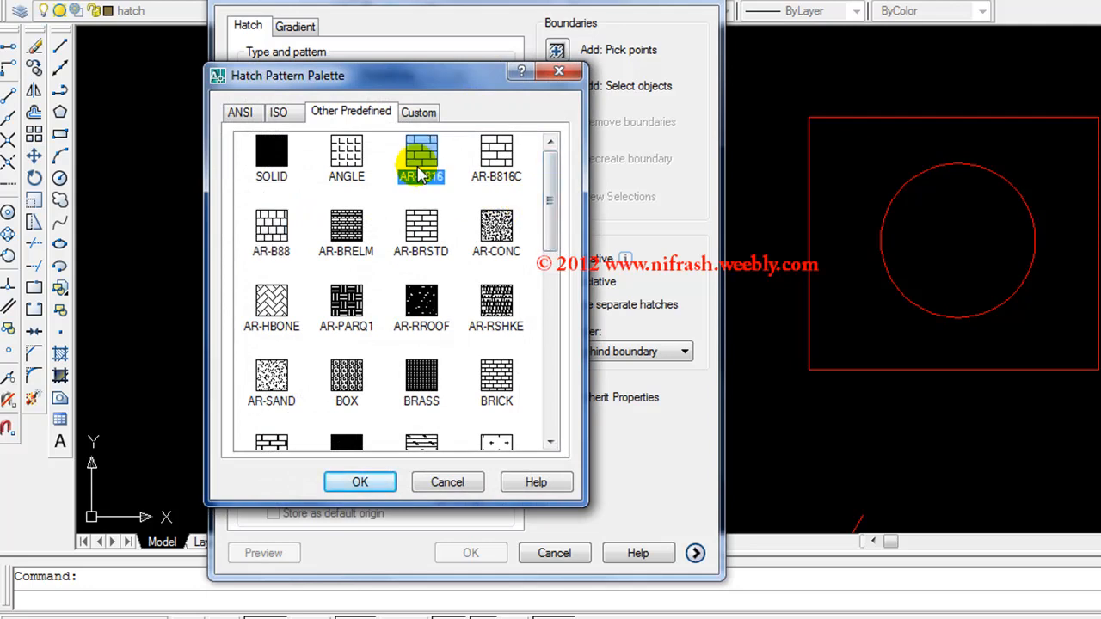
pyautogui.click(420, 158)
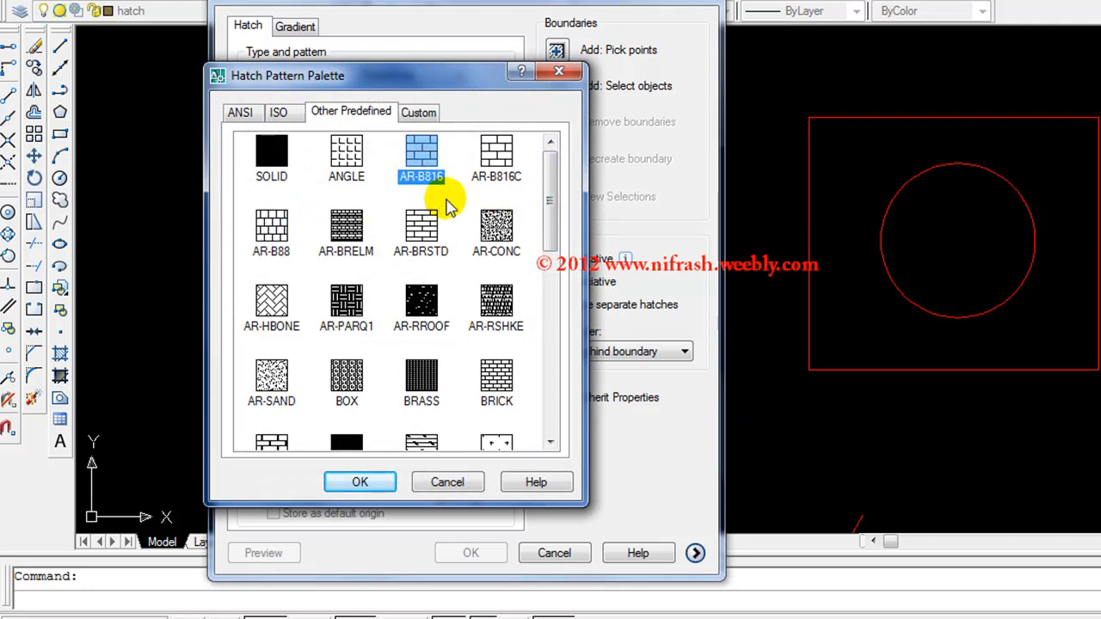
pyautogui.click(359, 482)
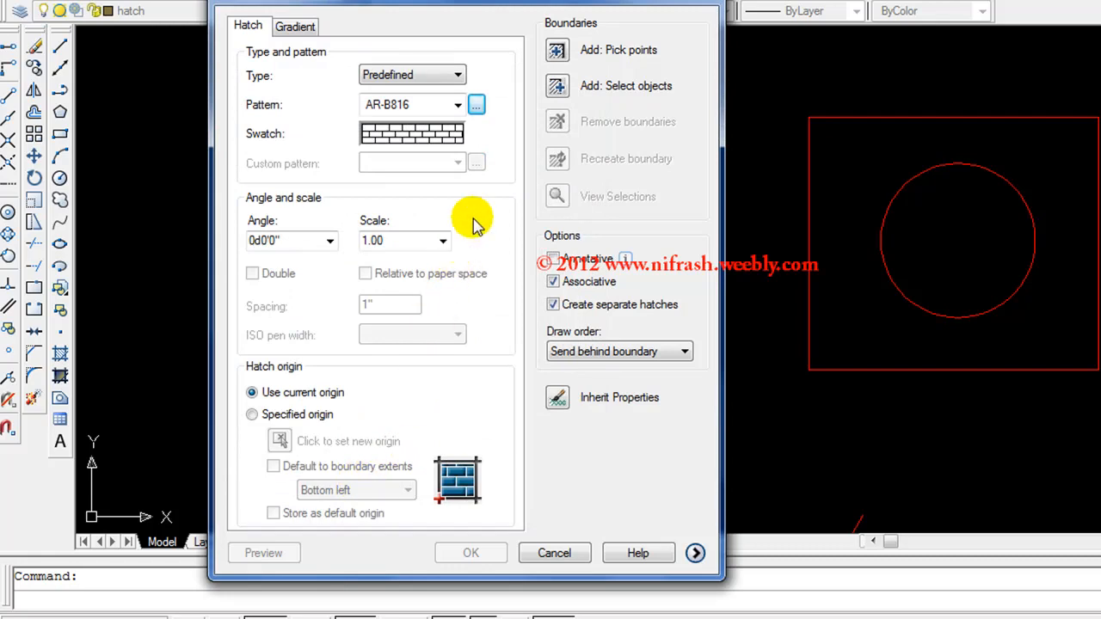
pyautogui.moveTo(556, 86)
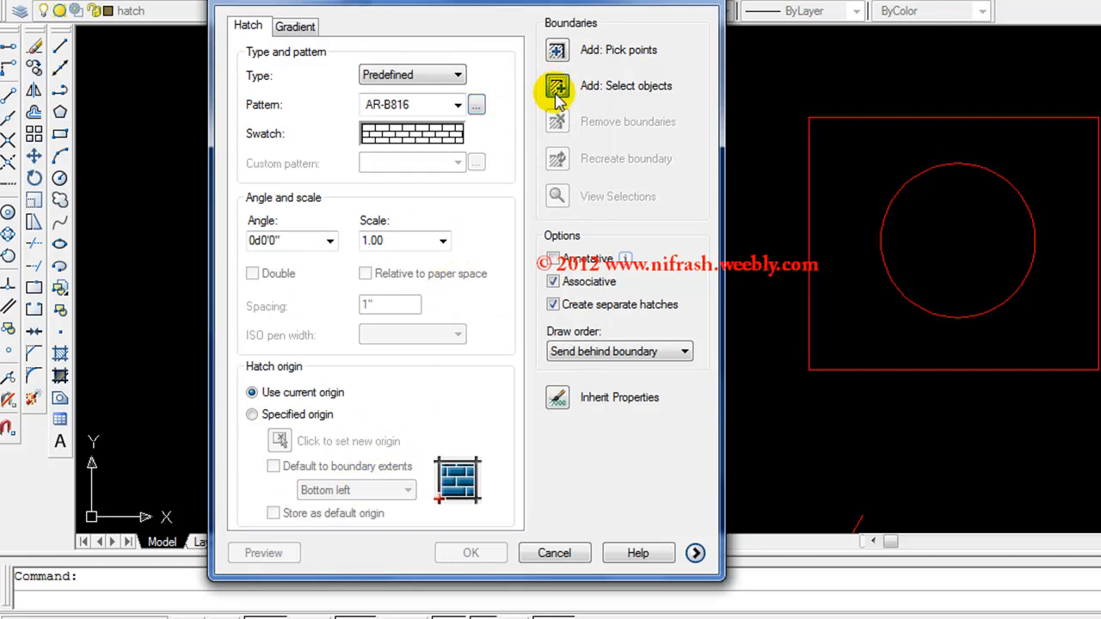
# Select the large circle as boundary and preview the AR-B816 fill.
pyautogui.click(557, 86)
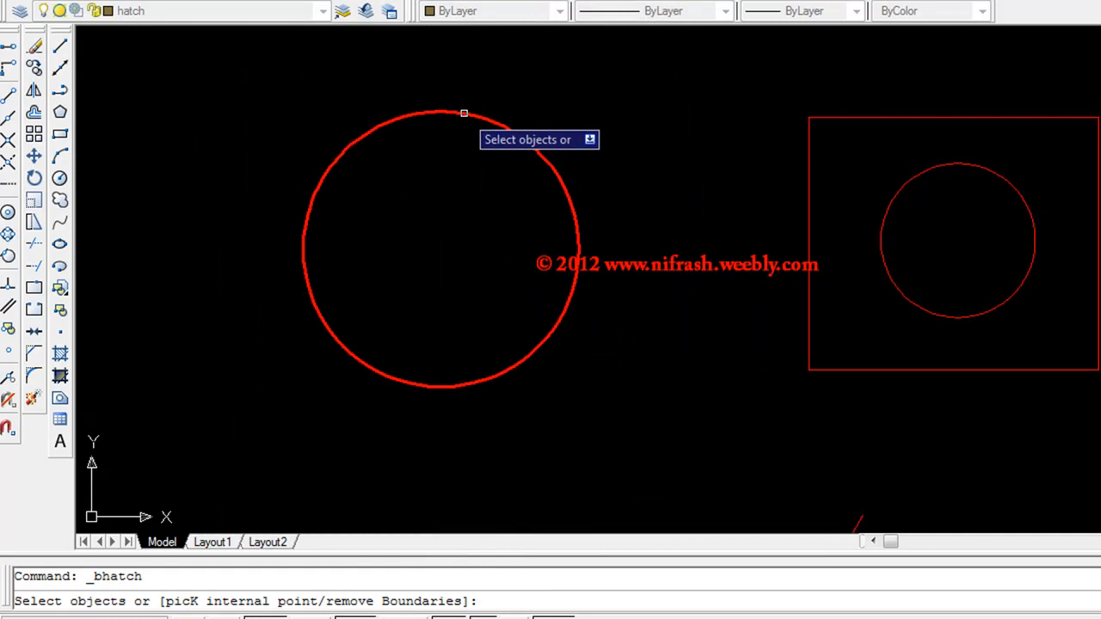
pyautogui.rightClick(444, 142)
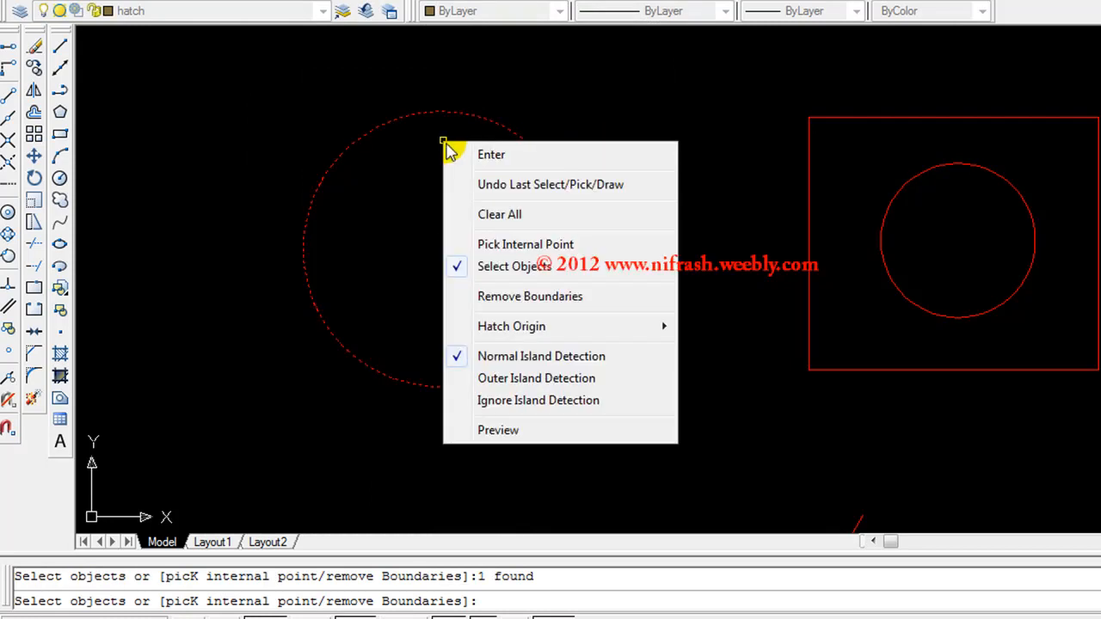
pyautogui.click(497, 430)
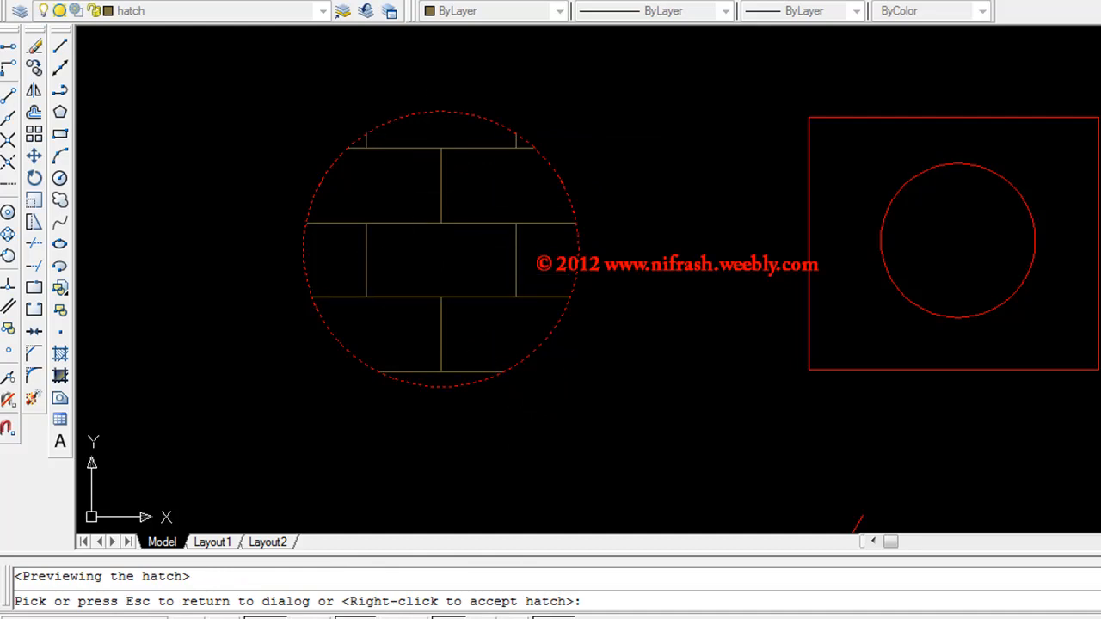
pyautogui.moveTo(456, 299)
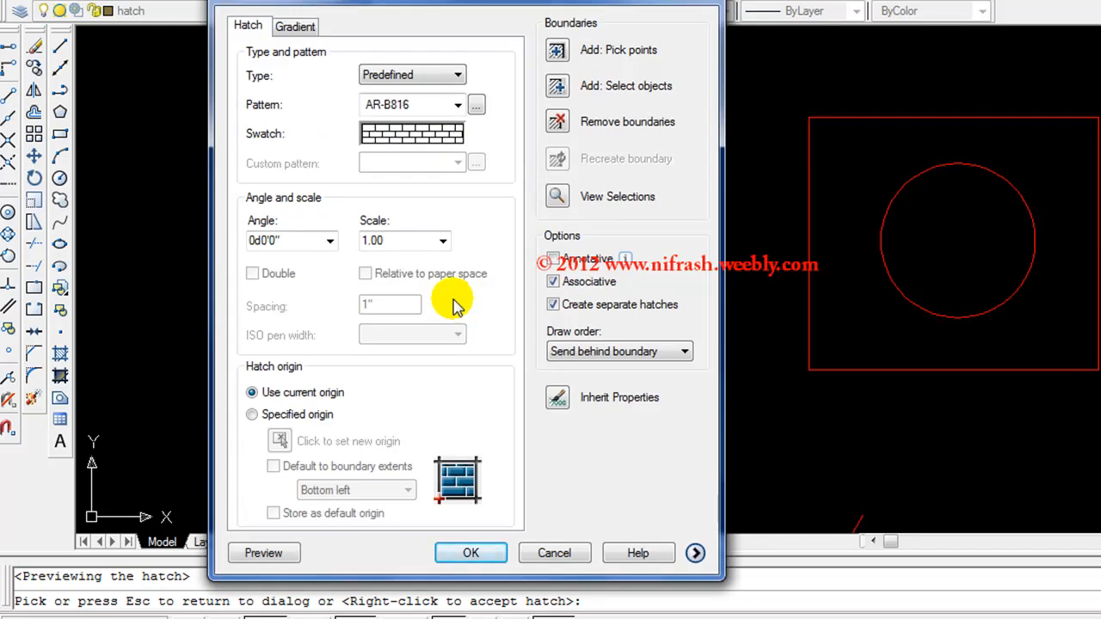
pyautogui.moveTo(309, 297)
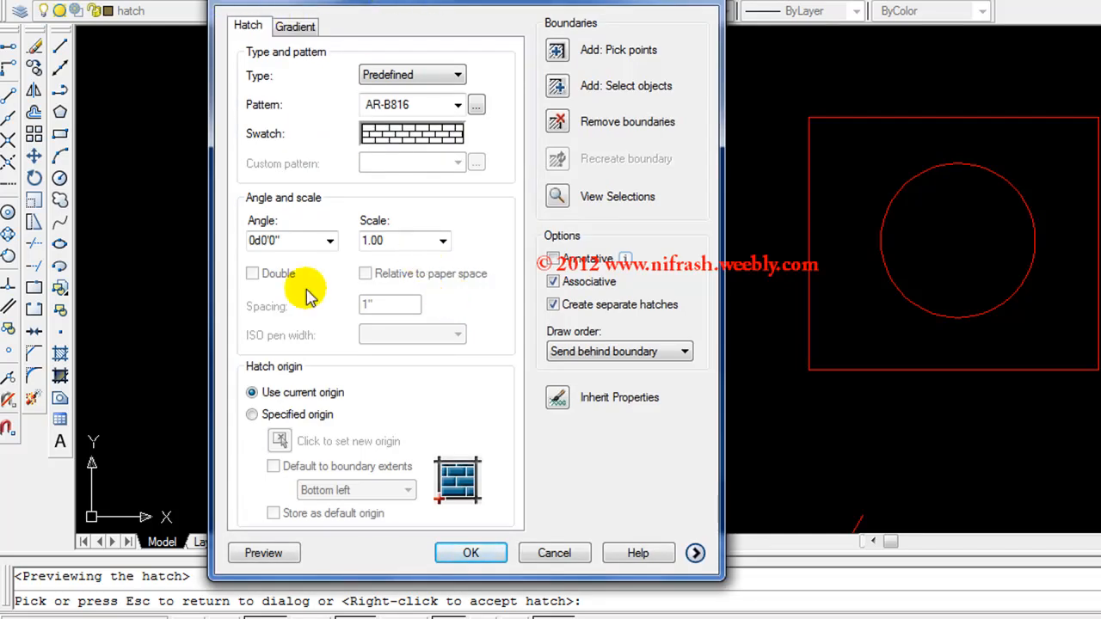
pyautogui.moveTo(490, 108)
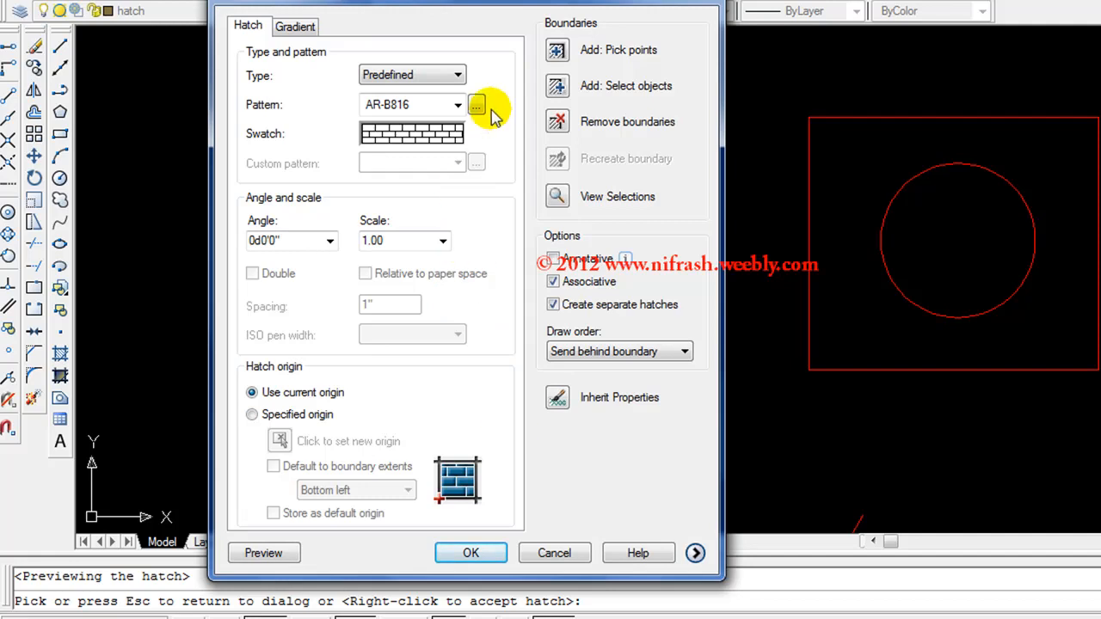
pyautogui.moveTo(437, 249)
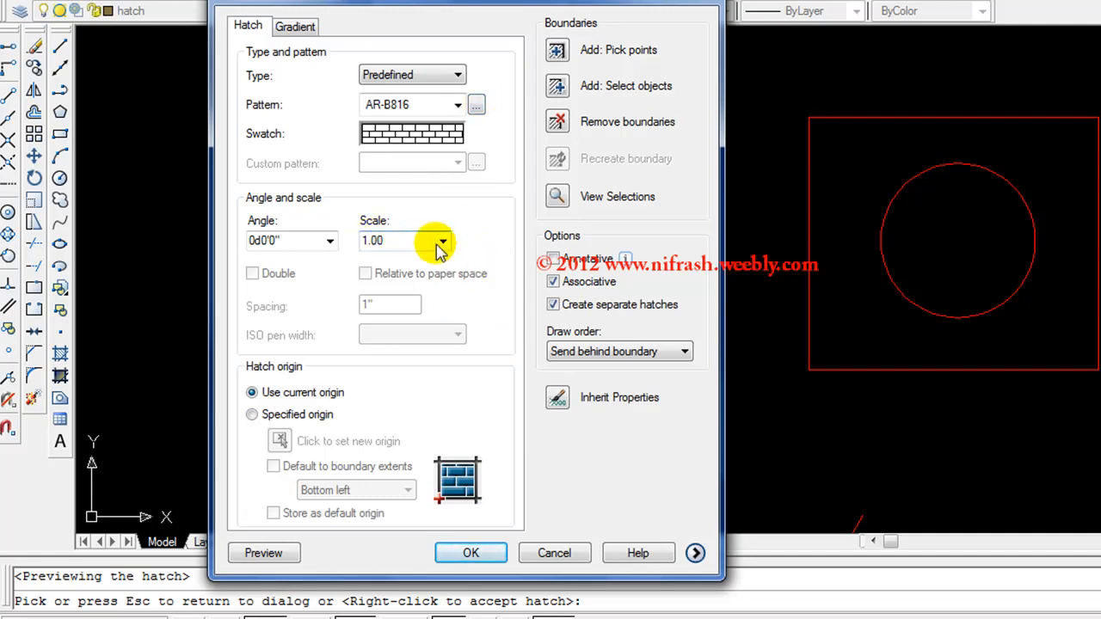
# Preview the AR-B816 hatch at 0.50 scale, then return to the dialog.
pyautogui.click(443, 240)
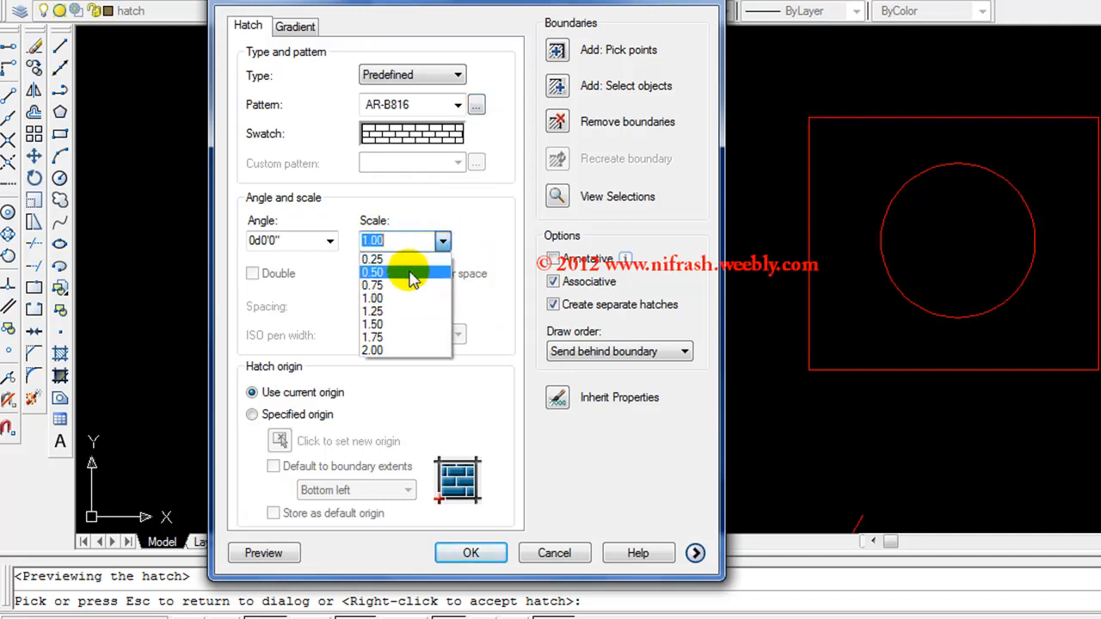
pyautogui.click(372, 272)
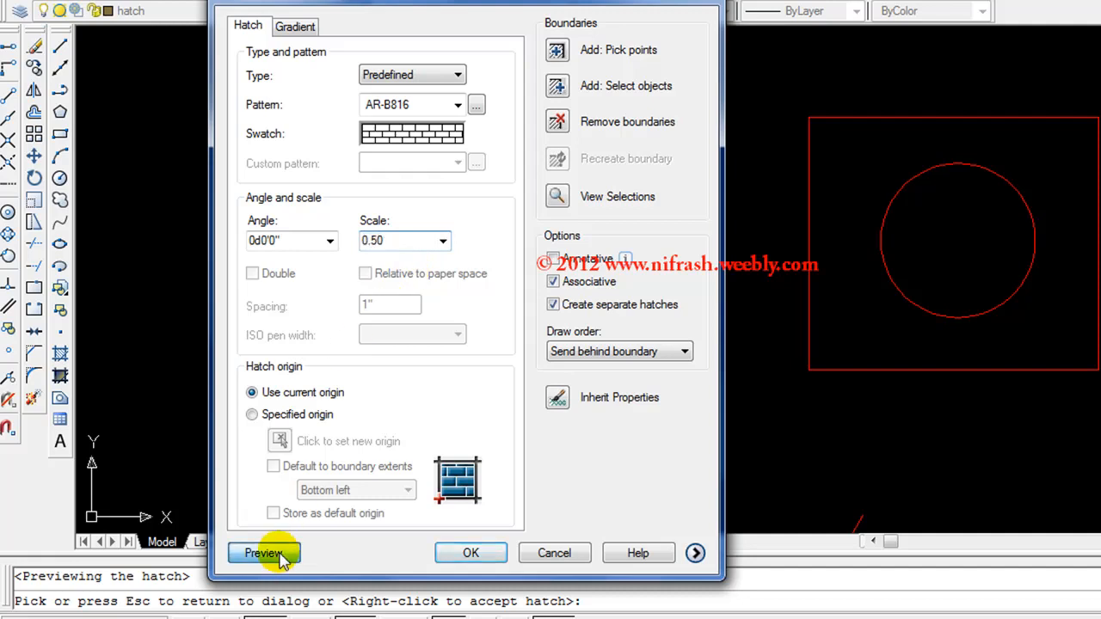
pyautogui.click(263, 553)
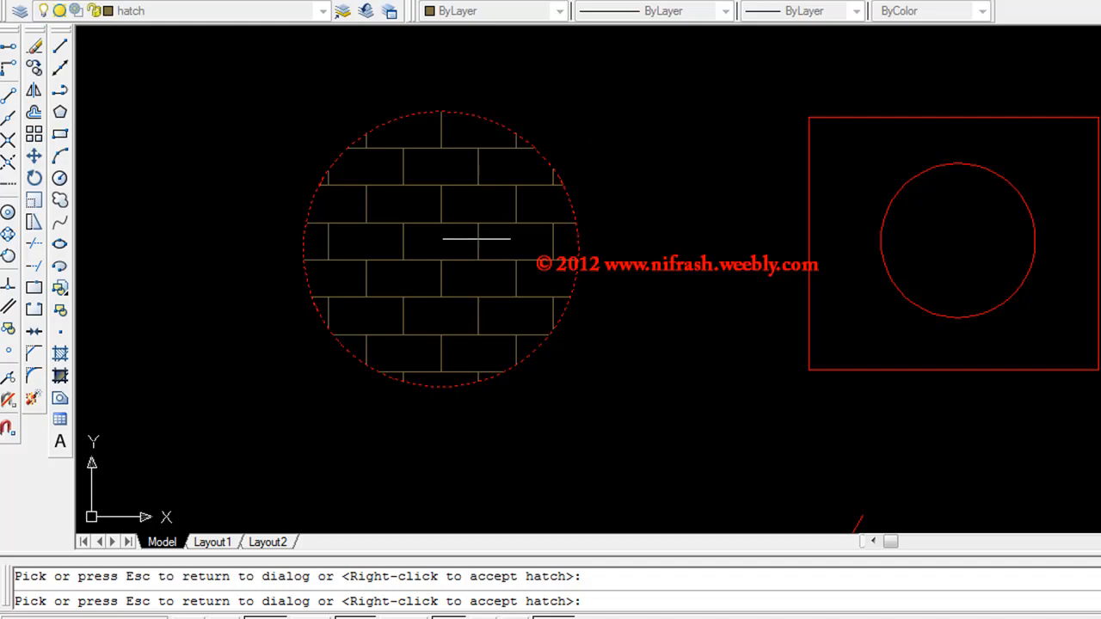
pyautogui.moveTo(434, 285)
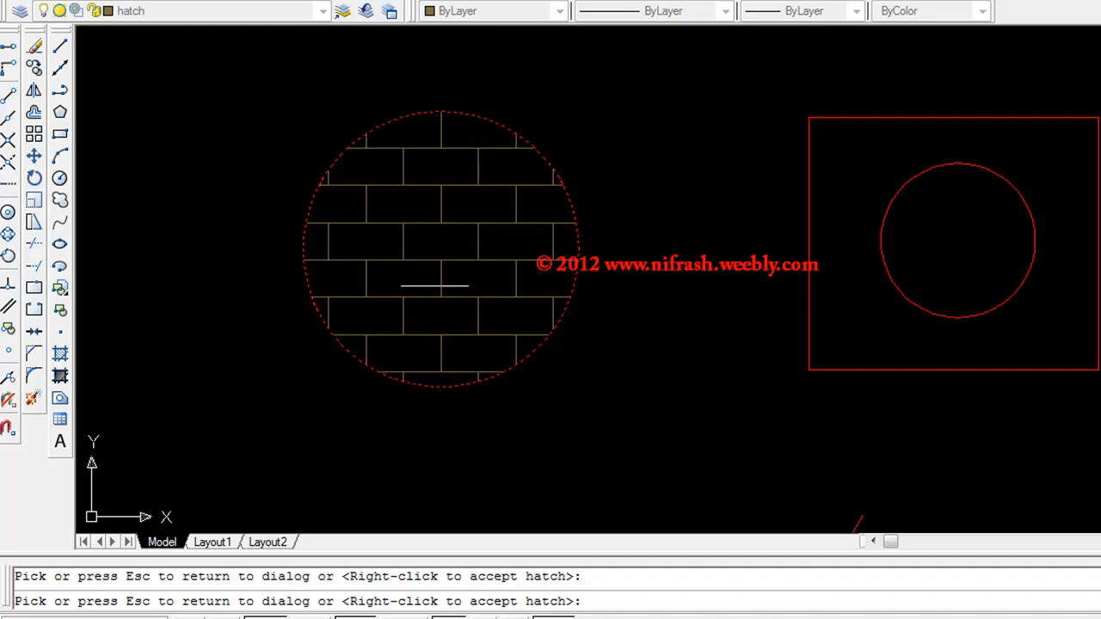
pyautogui.rightClick(435, 289)
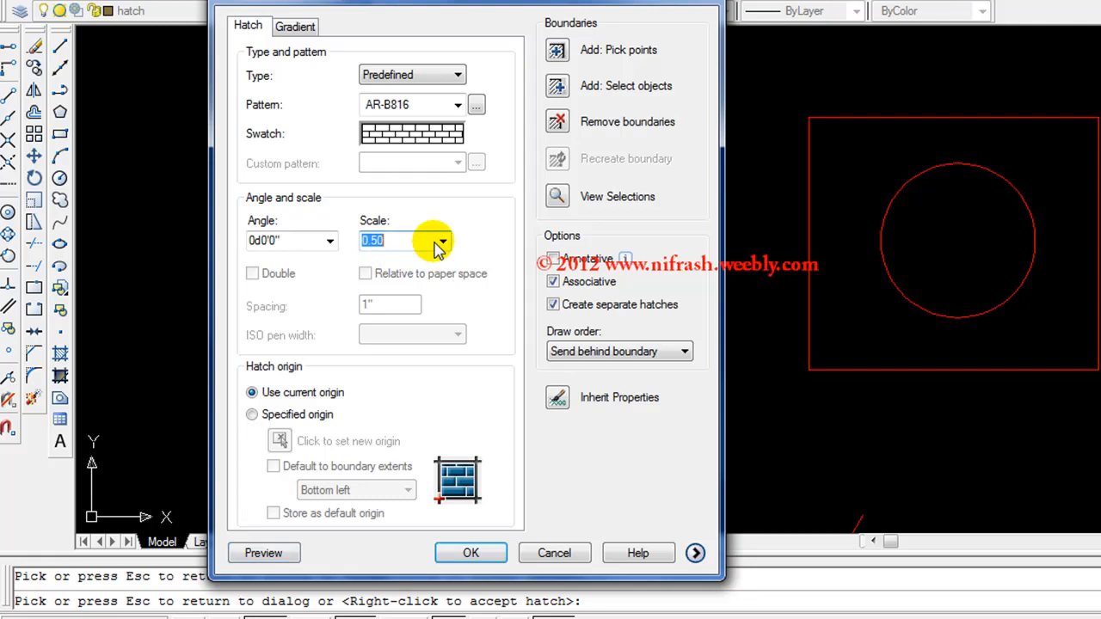
# Set the hatch scale to 0.25 and preview the finer bricks.
pyautogui.click(443, 240)
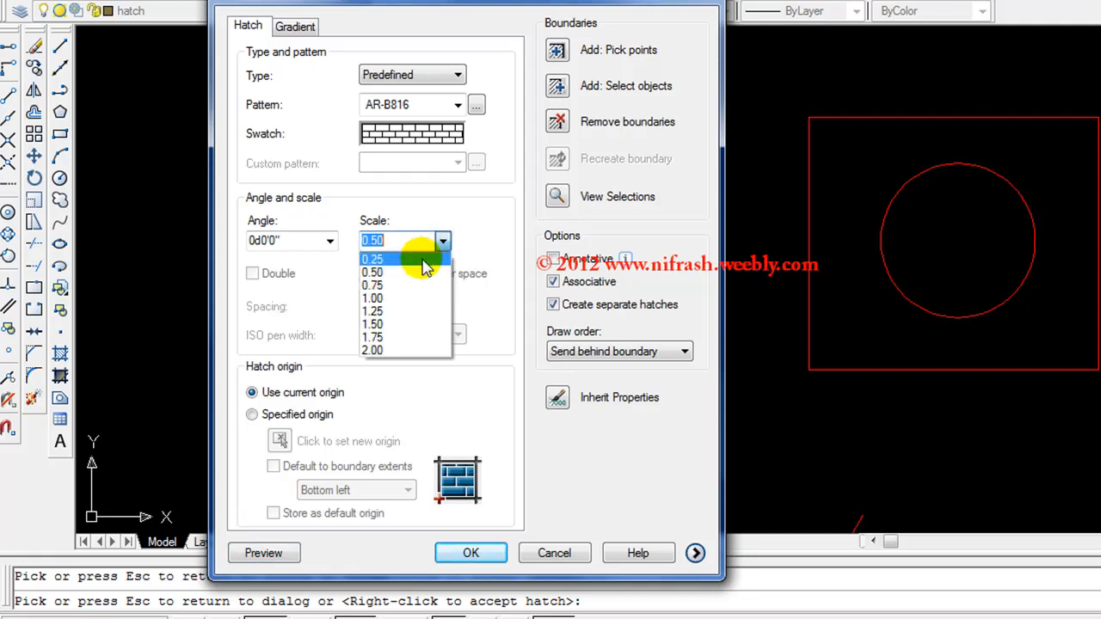
pyautogui.click(372, 259)
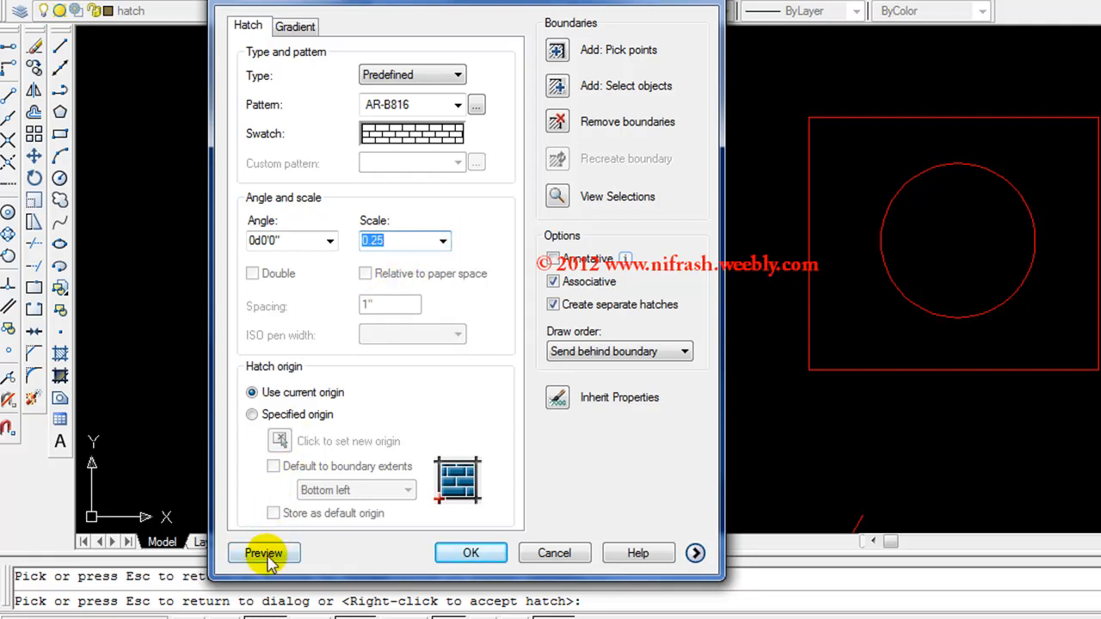
pyautogui.click(264, 554)
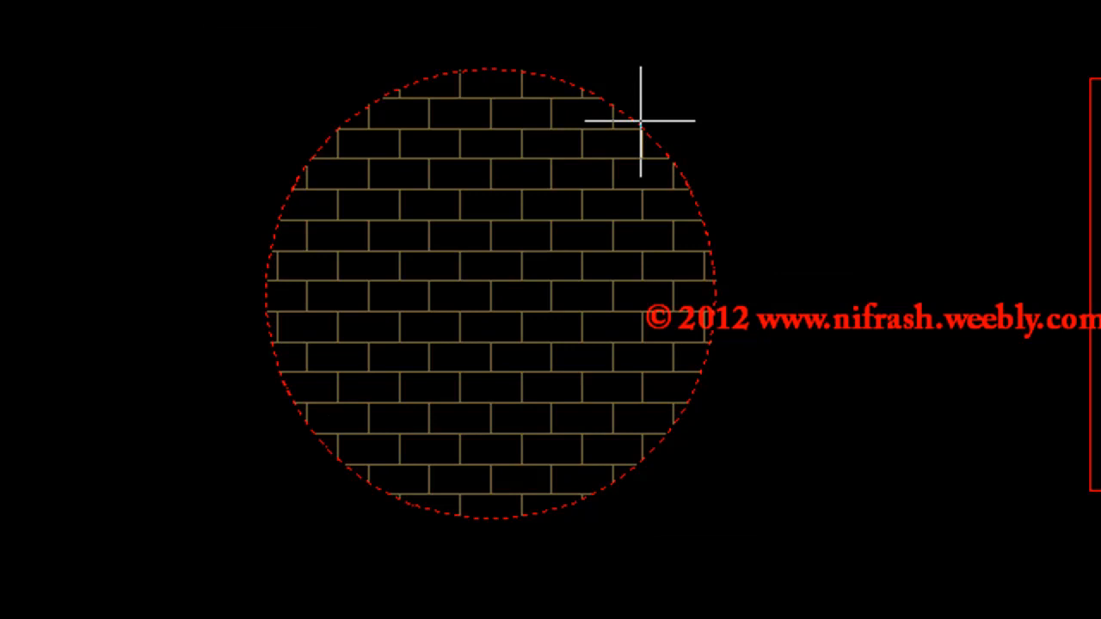
pyautogui.moveTo(501, 202)
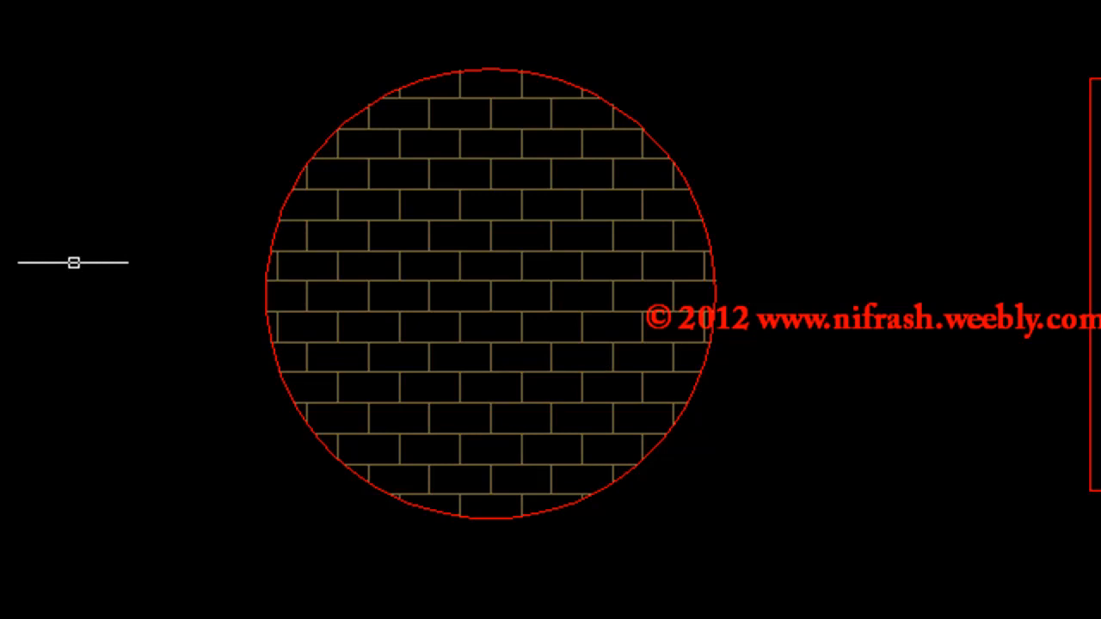
pyautogui.moveTo(269, 446)
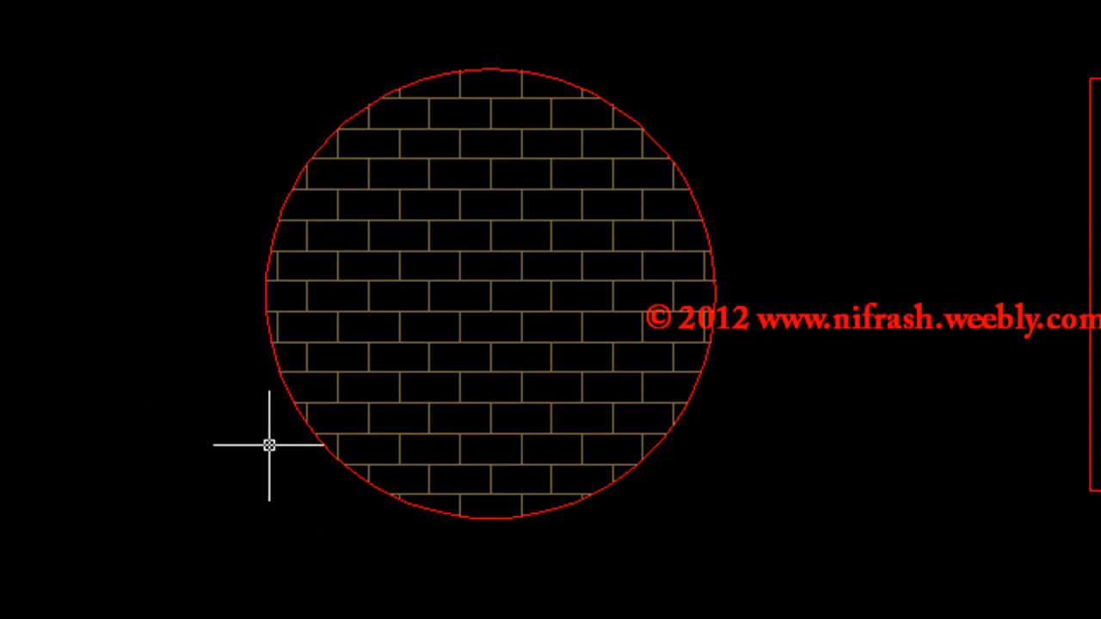